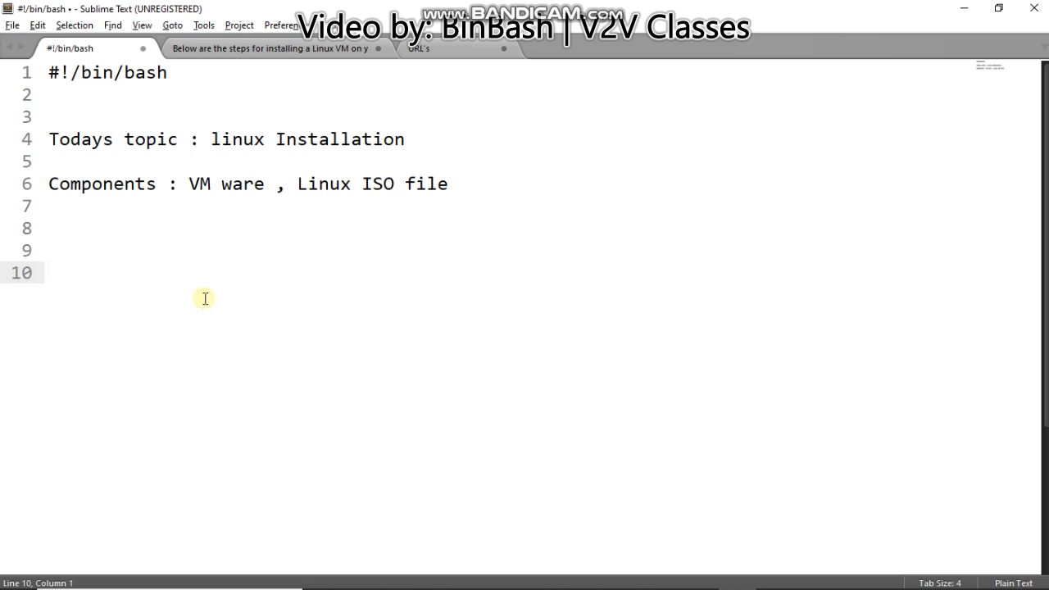
pyautogui.moveTo(189, 184)
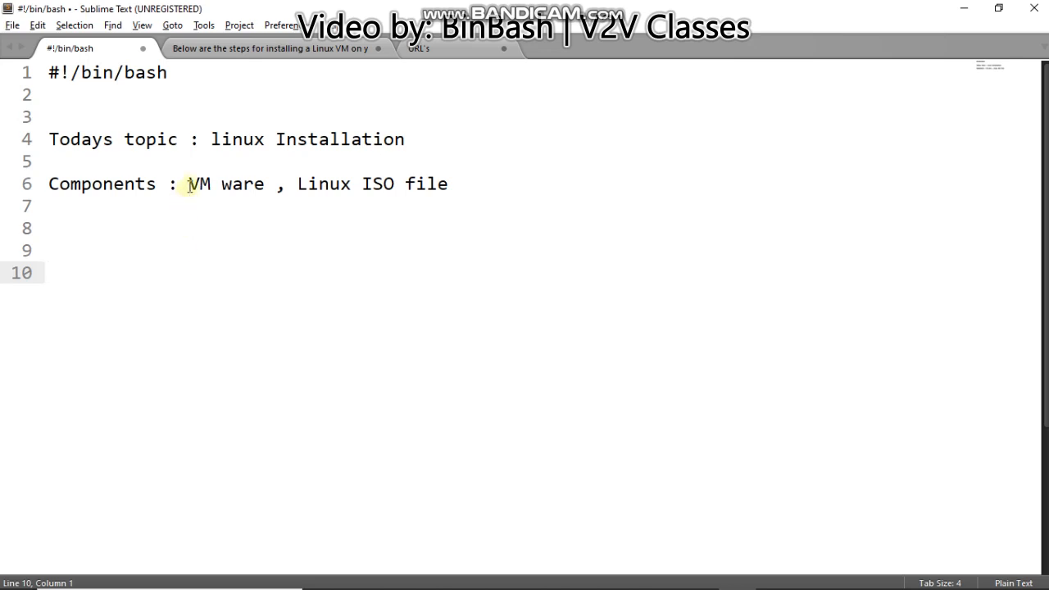
# Step: Highlight VMware in the components line, switch to the installation-steps notes and highlight Download in step 1
pyautogui.moveTo(189, 184); pyautogui.dragTo(401, 184)
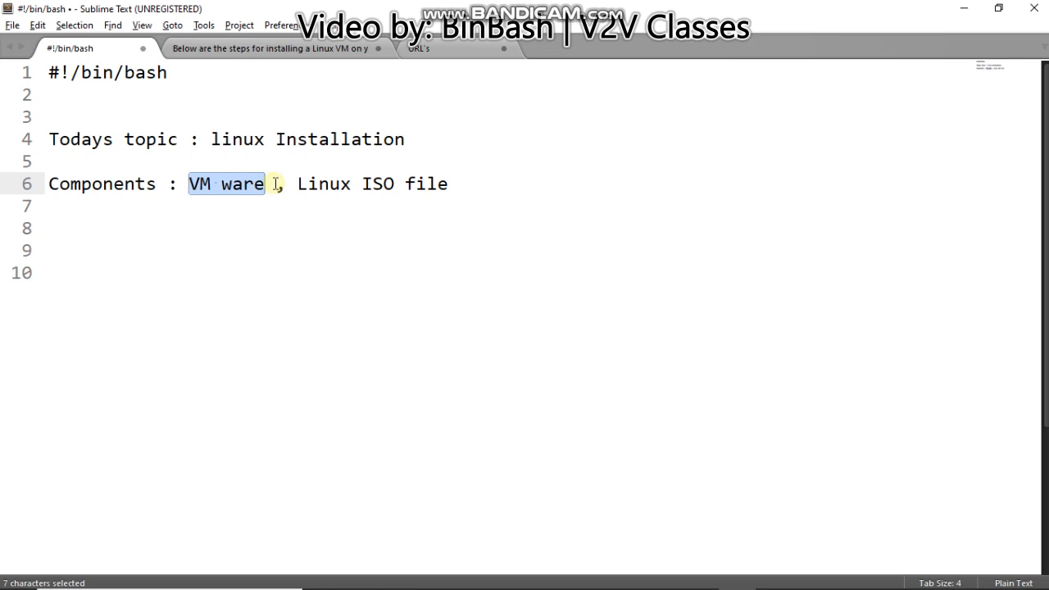
pyautogui.moveTo(271, 72)
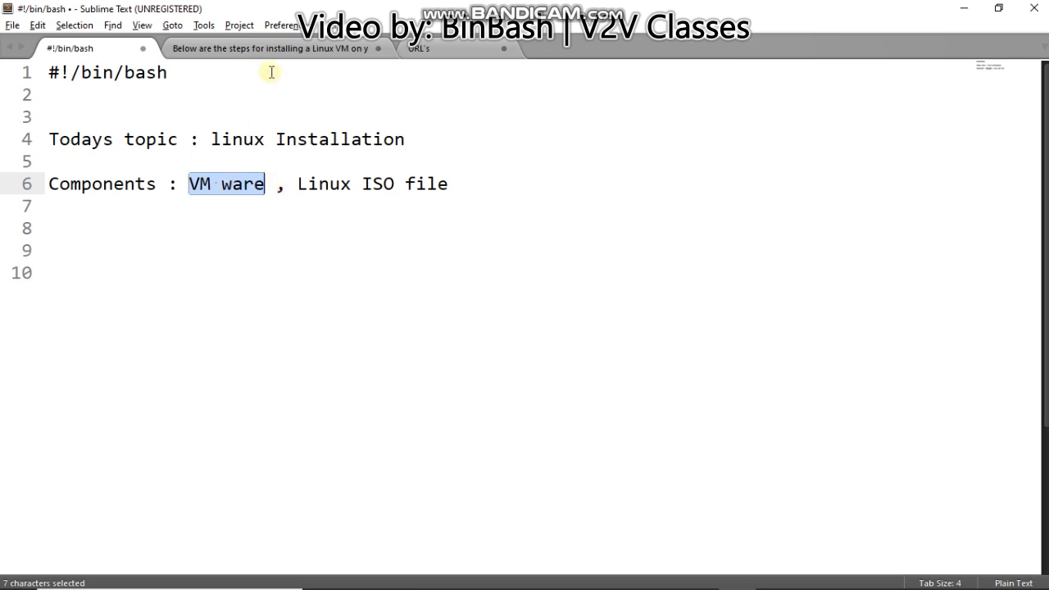
pyautogui.click(275, 48)
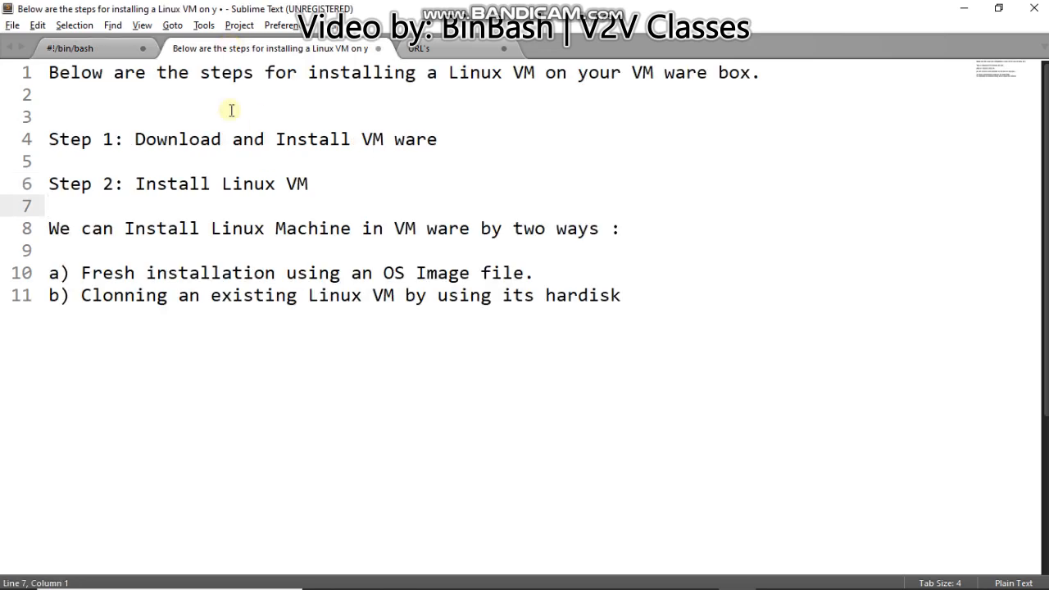
pyautogui.moveTo(190, 115)
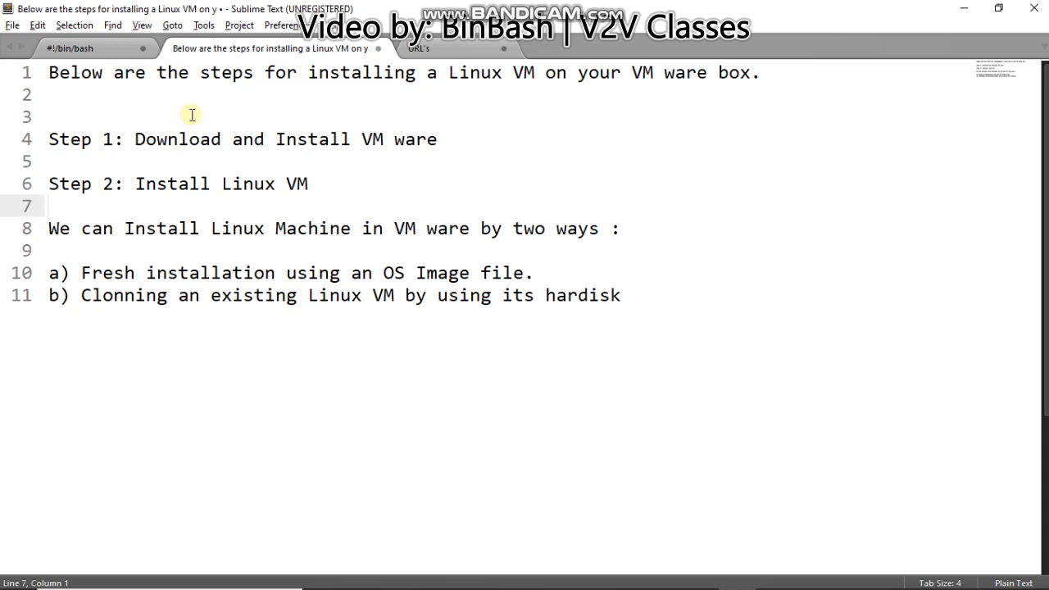
pyautogui.click(50, 205)
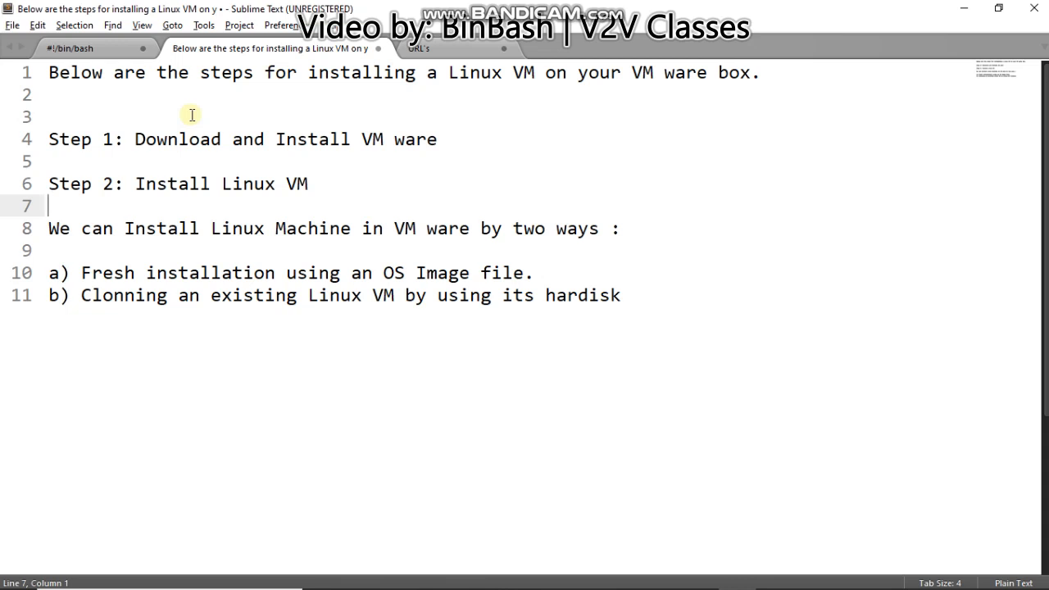
pyautogui.moveTo(163, 137)
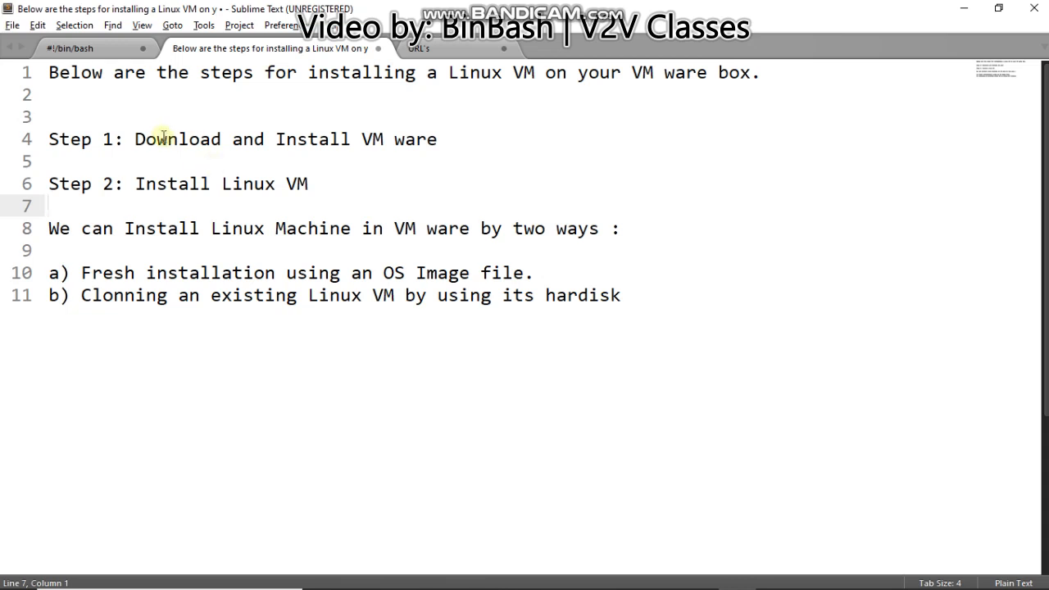
pyautogui.doubleClick(177, 138)
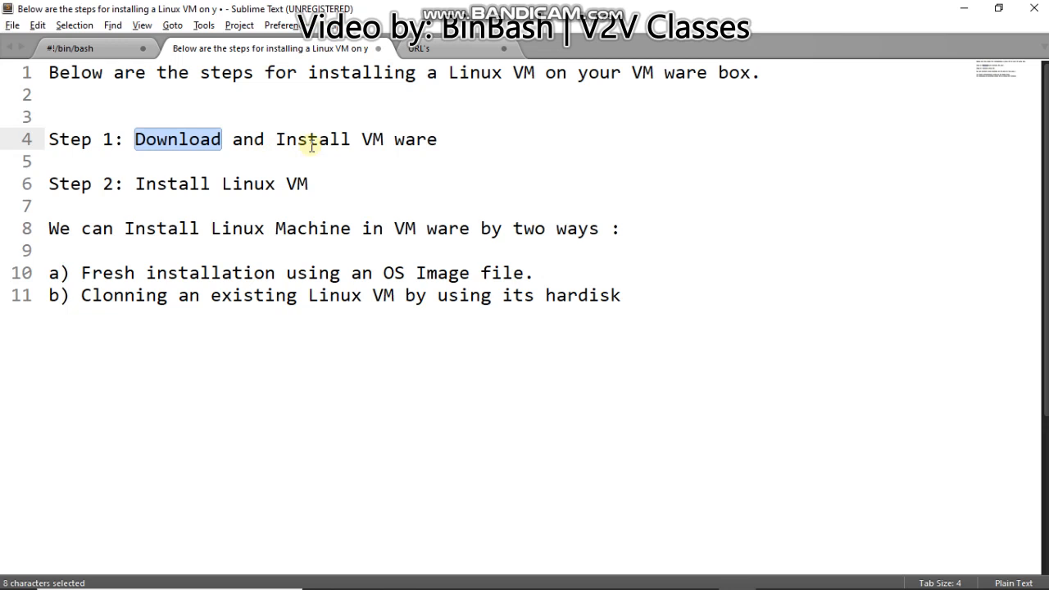
pyautogui.doubleClick(311, 138)
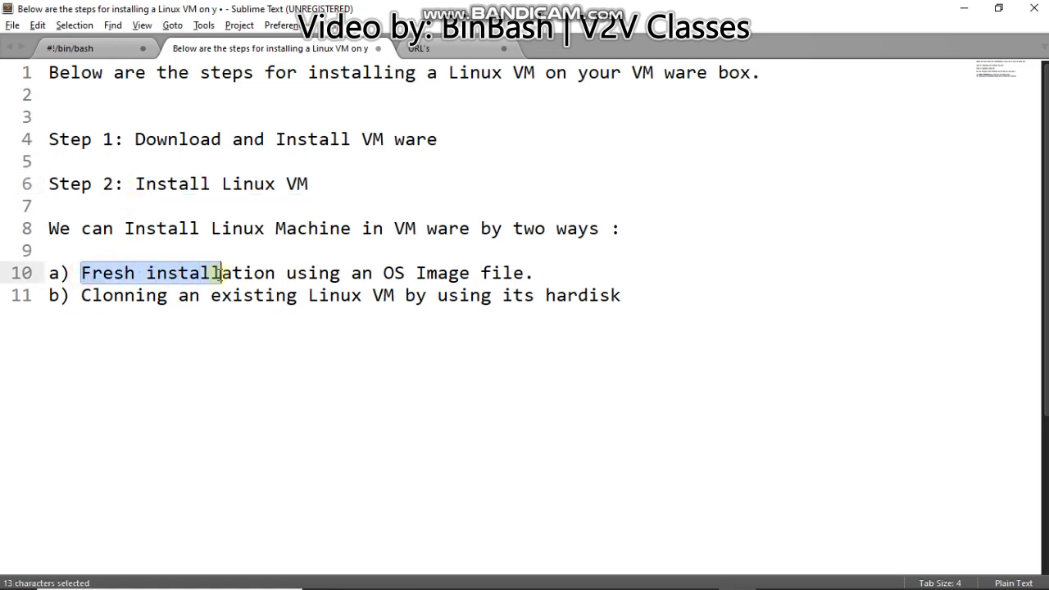
# Step: Highlight the OS image file option a and the whole cloning option b in the notes
pyautogui.click(380, 272)
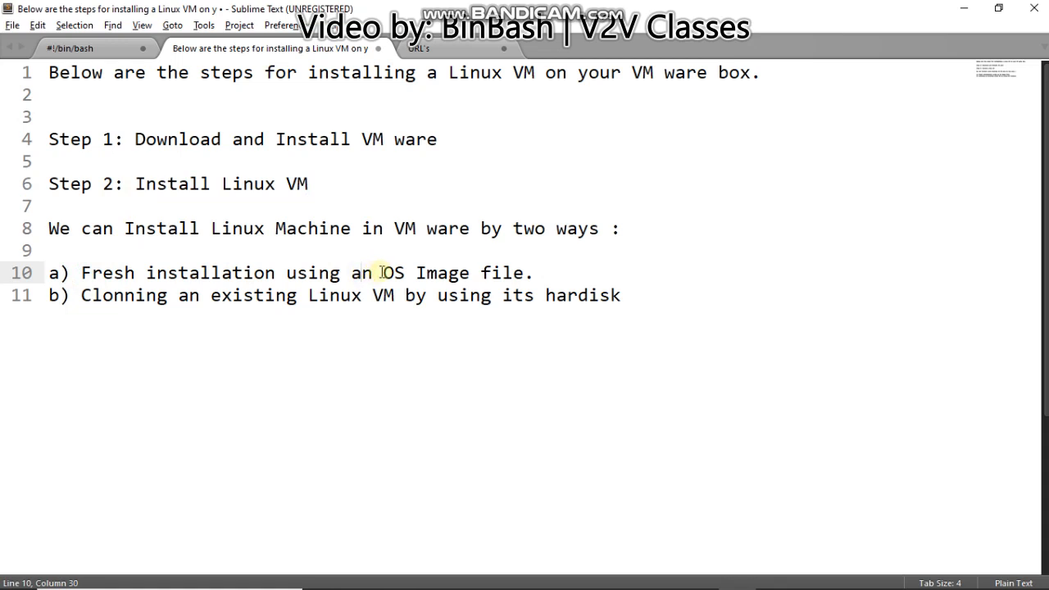
pyautogui.moveTo(384, 272); pyautogui.dragTo(531, 272)
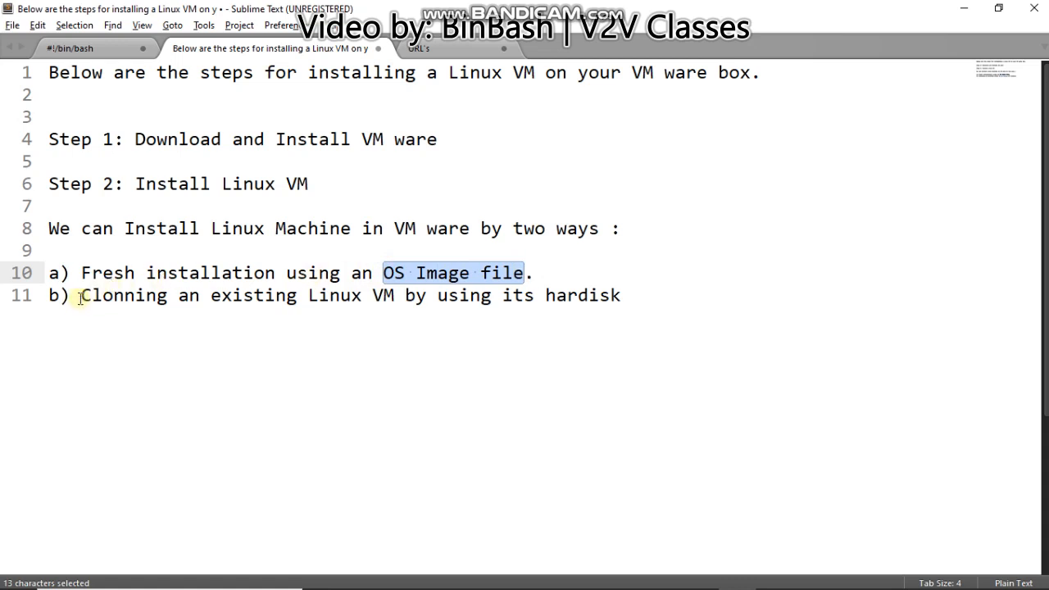
pyautogui.moveTo(80, 294); pyautogui.dragTo(344, 294)
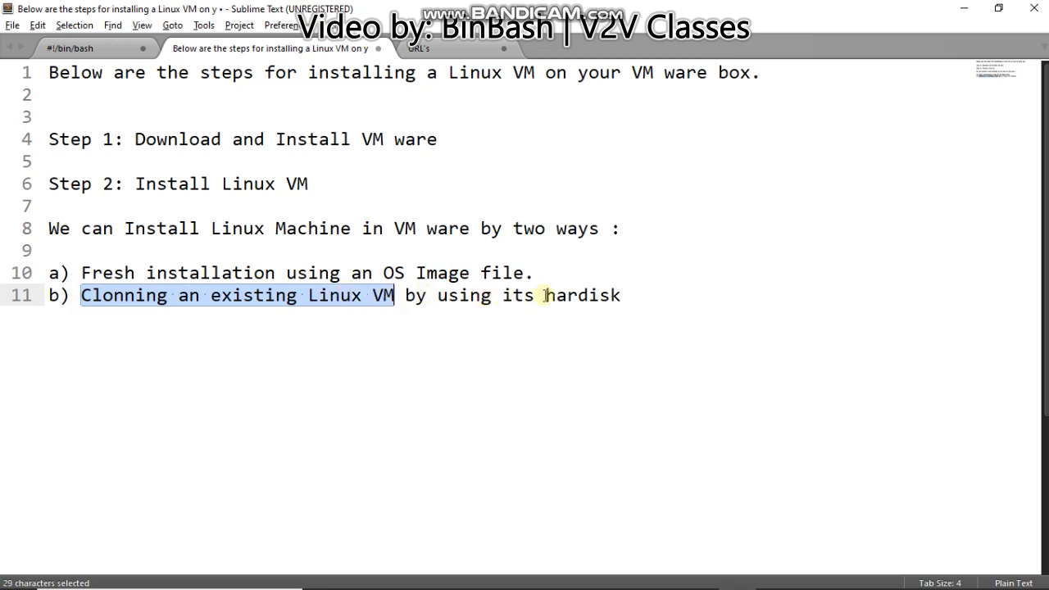
pyautogui.doubleClick(583, 295)
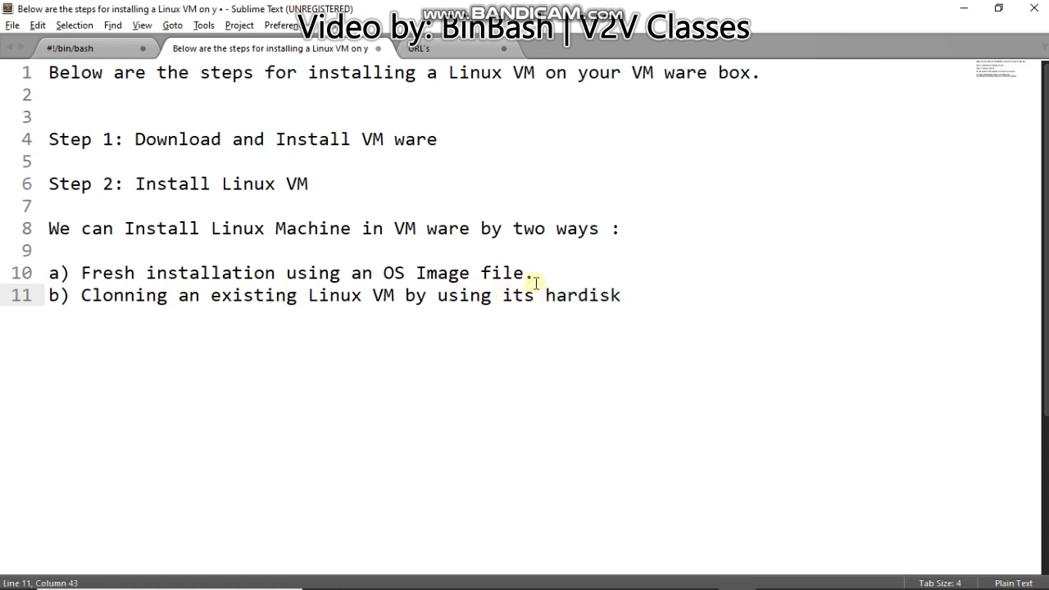
pyautogui.click(537, 272)
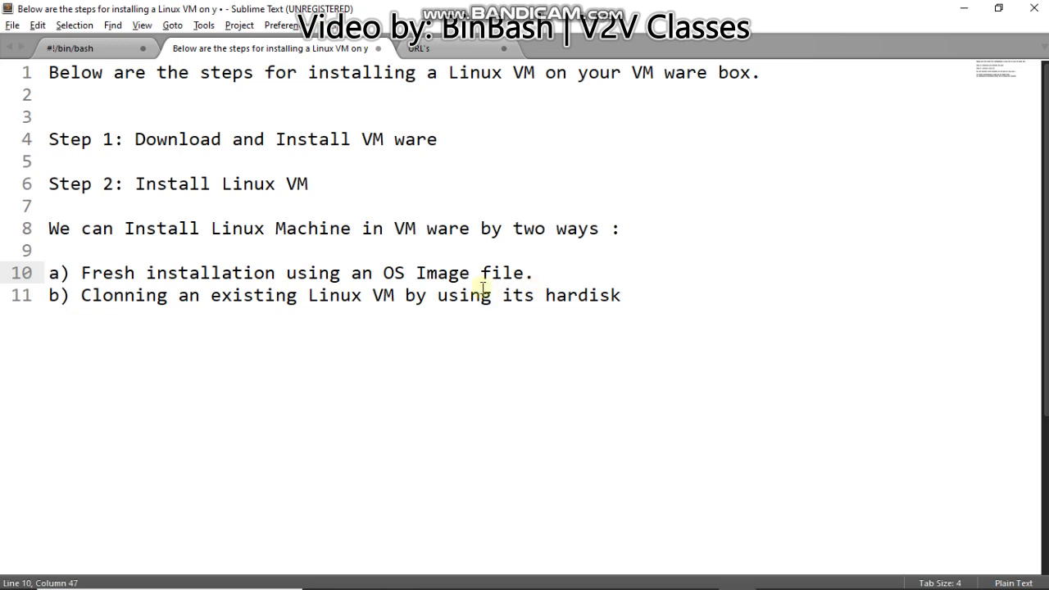
pyautogui.click(80, 295)
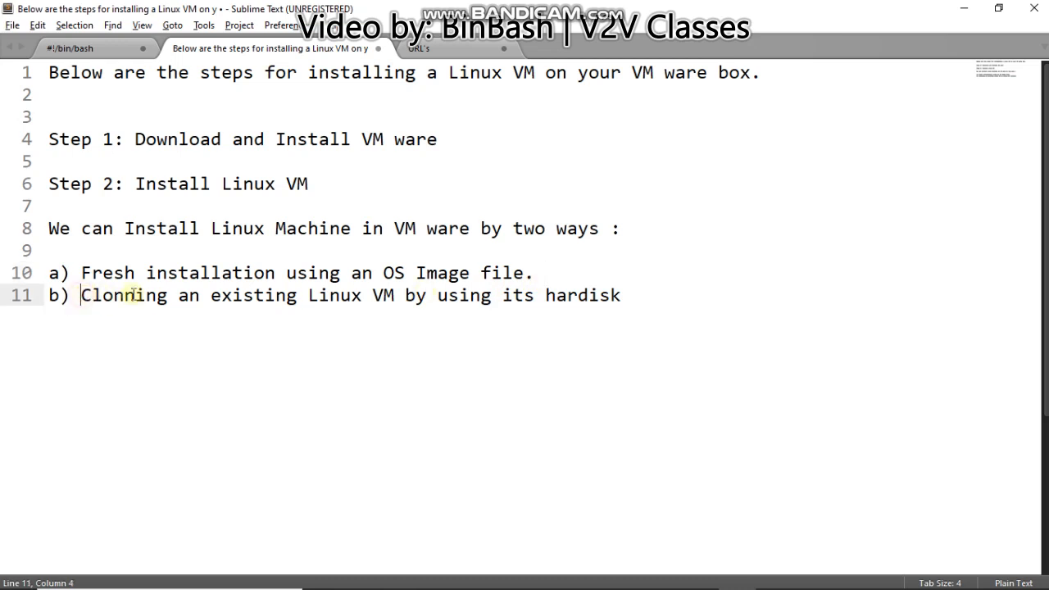
pyautogui.moveTo(80, 295); pyautogui.dragTo(621, 295)
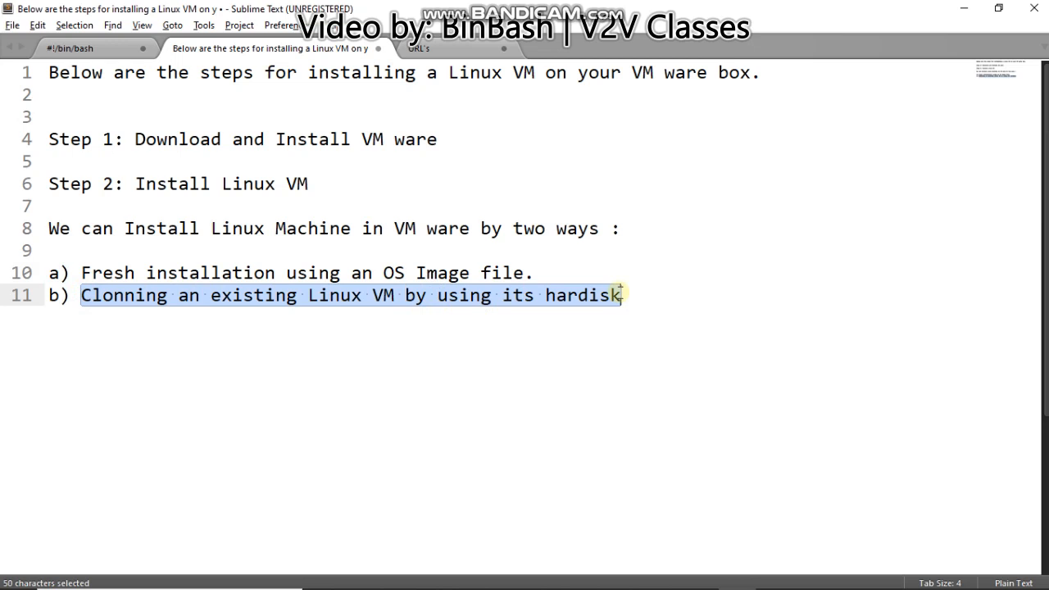
pyautogui.moveTo(622, 298)
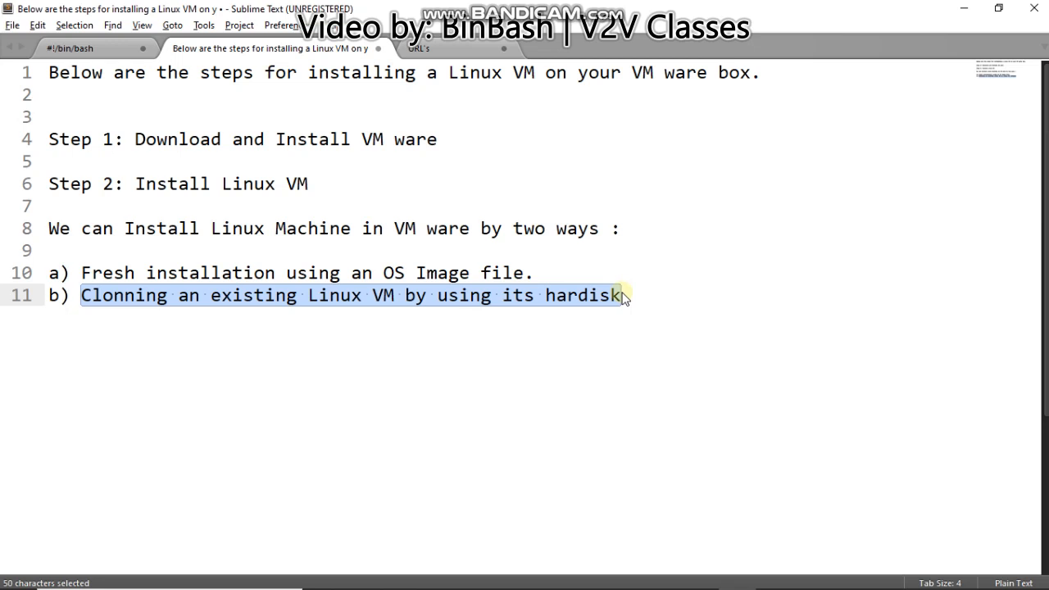
pyautogui.click(548, 271)
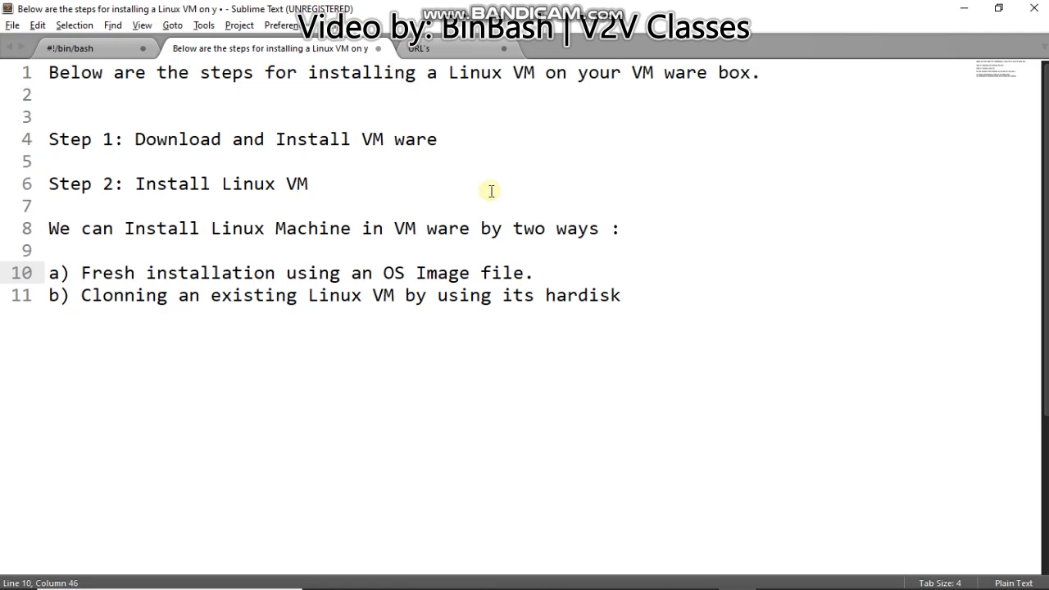
# Step: Glance at the download-links notes, return to the steps, then switch to VMware Workstation
pyautogui.click(419, 49)
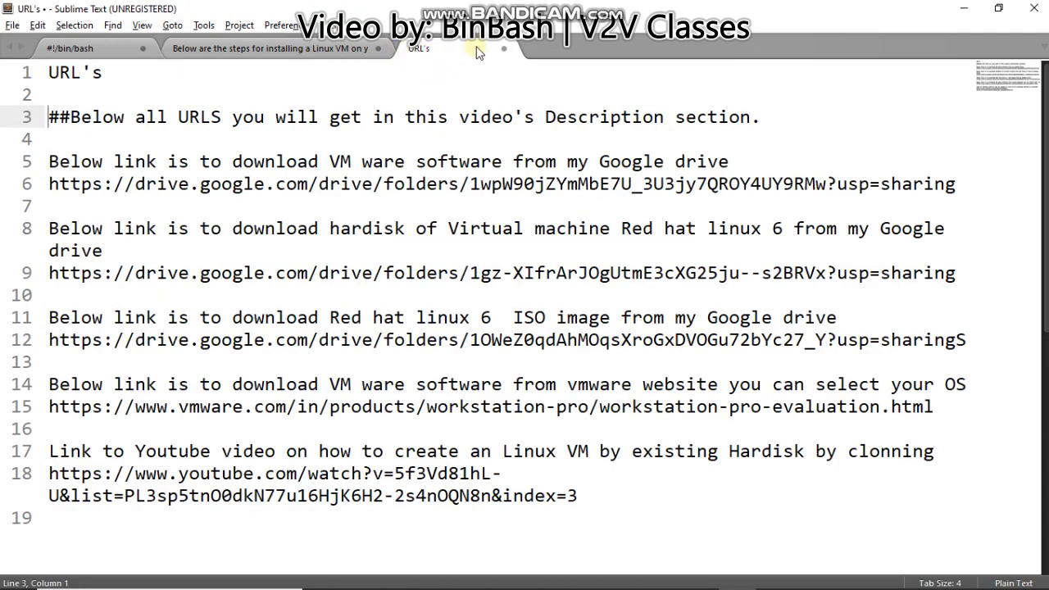
pyautogui.click(270, 49)
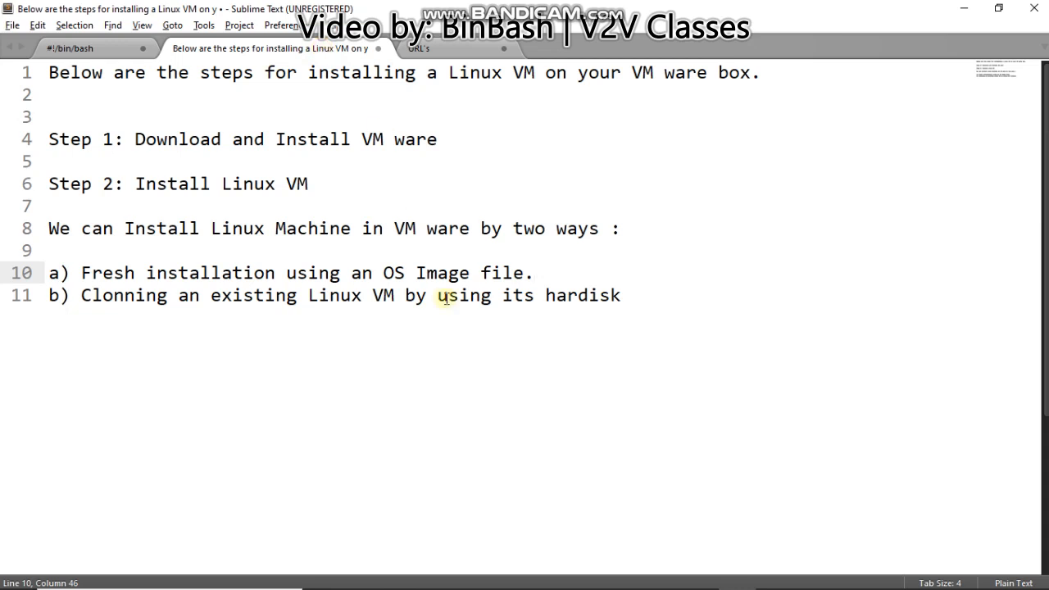
pyautogui.moveTo(581, 494)
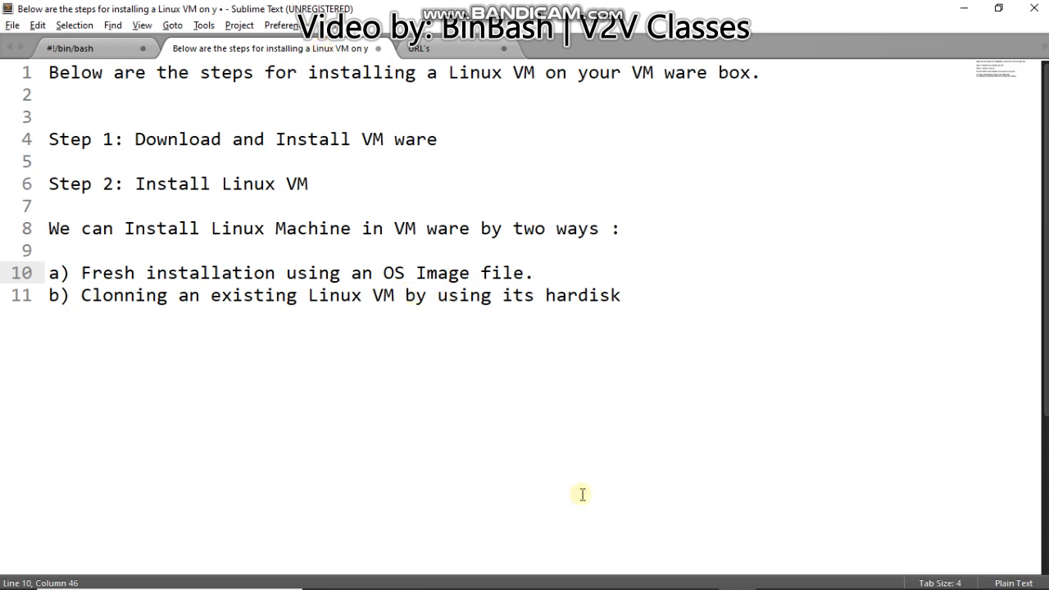
pyautogui.click(659, 574)
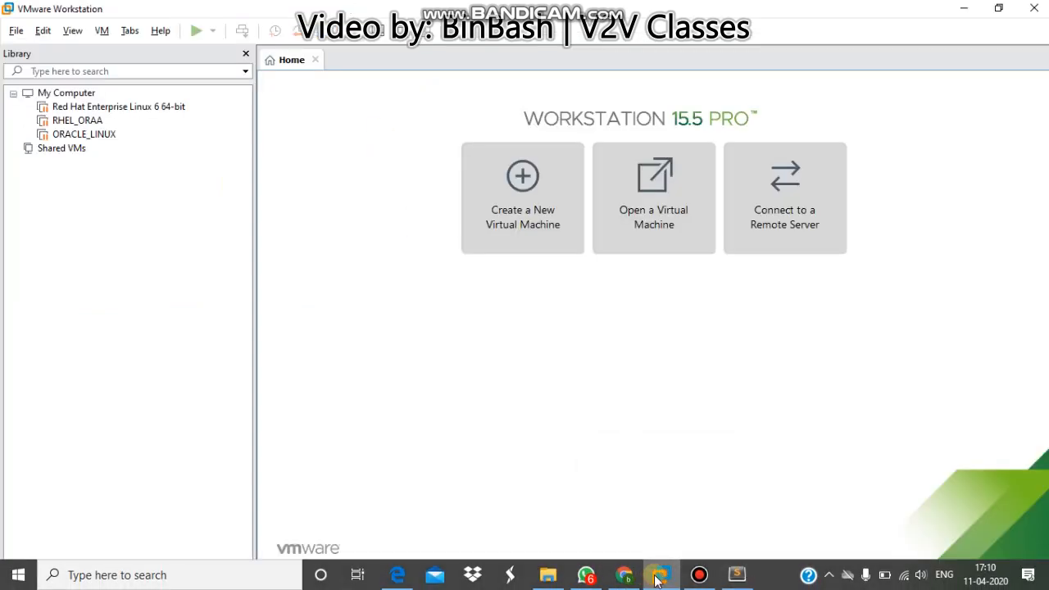
pyautogui.moveTo(554, 347)
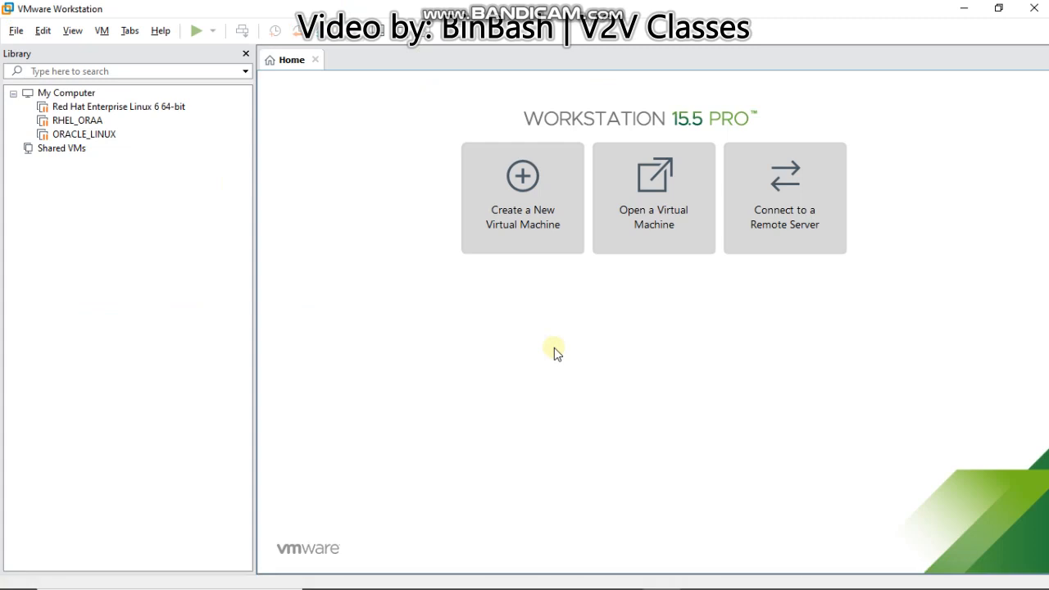
pyautogui.moveTo(242, 161)
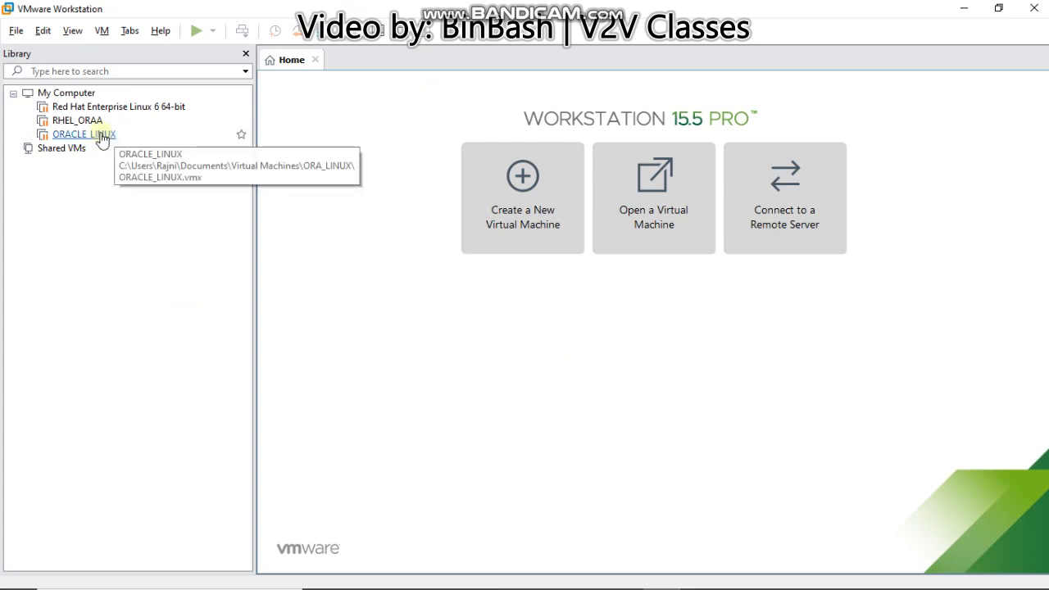
pyautogui.moveTo(115, 240)
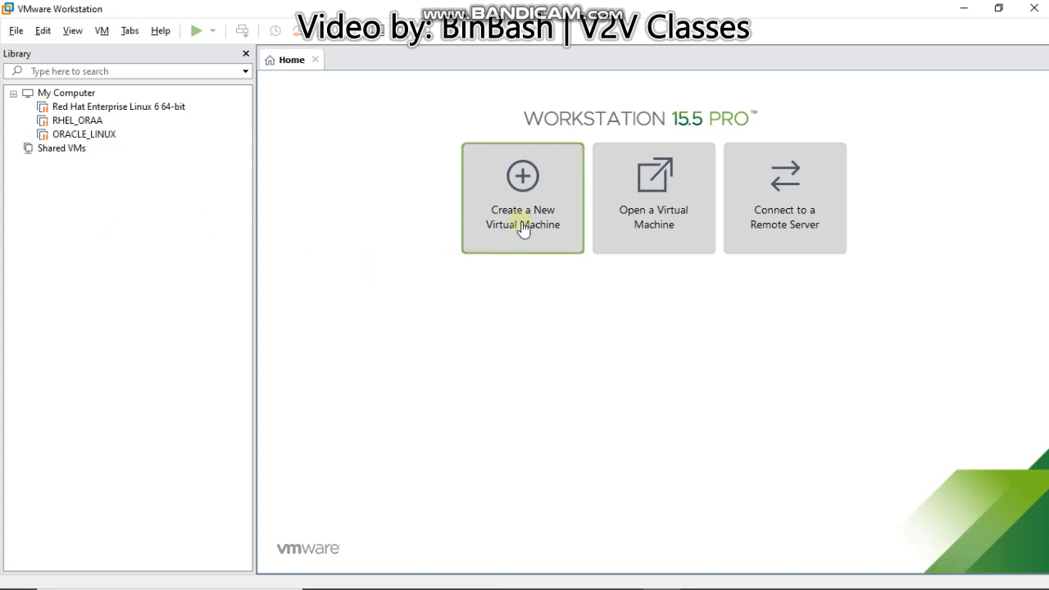
pyautogui.moveTo(501, 253)
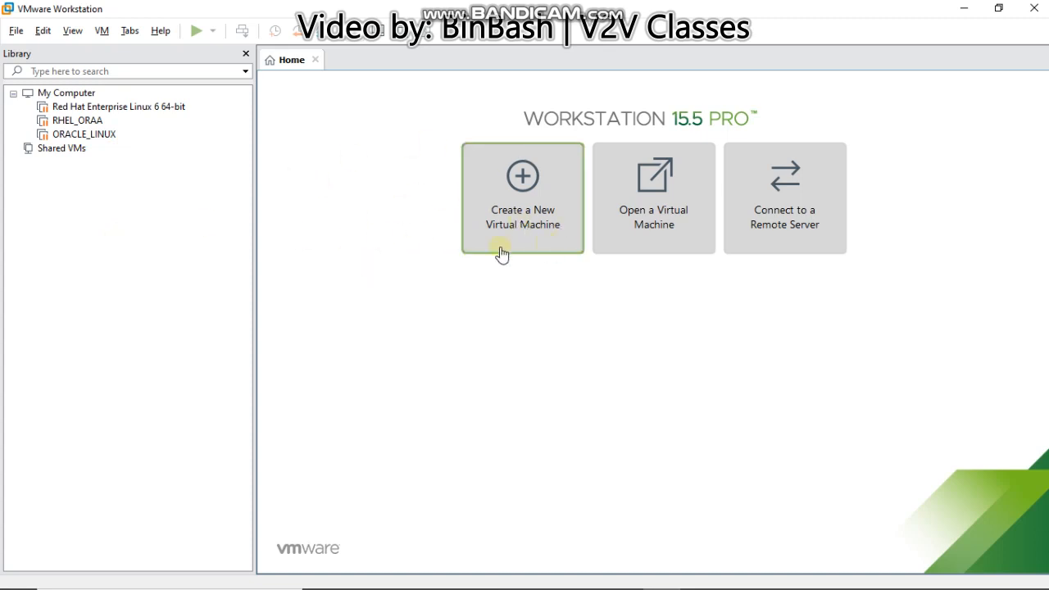
pyautogui.moveTo(547, 242)
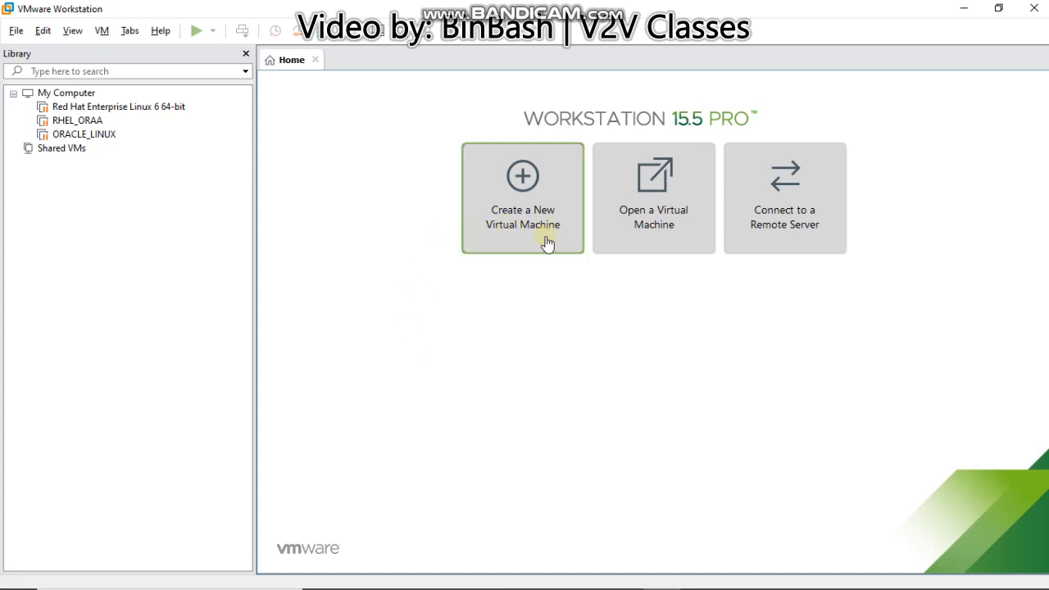
pyautogui.moveTo(13, 39)
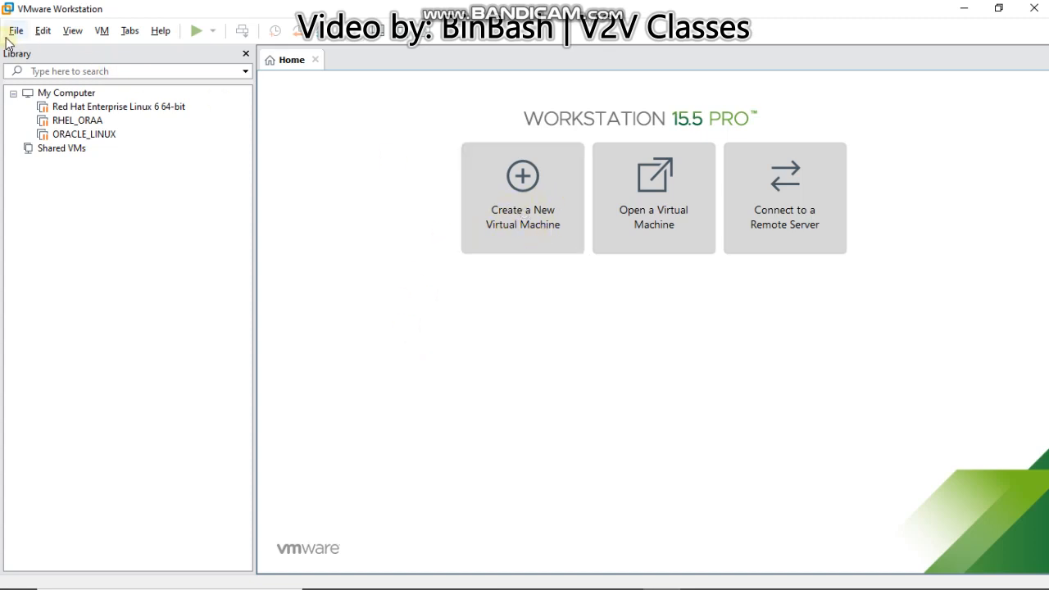
# Step: Start the New Virtual Machine Wizard from the Home tab
pyautogui.click(15, 30)
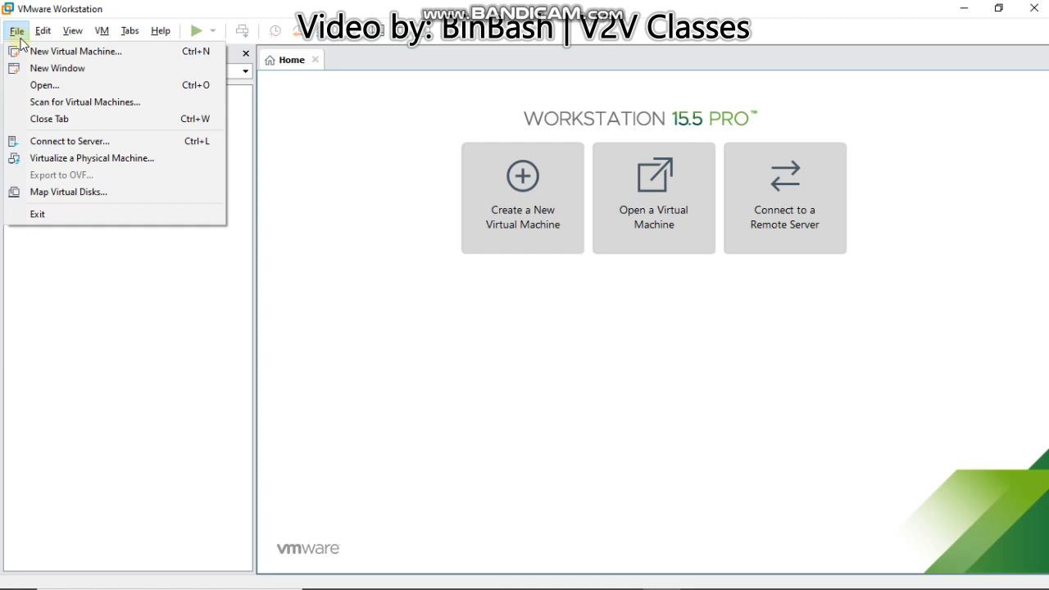
pyautogui.moveTo(123, 50)
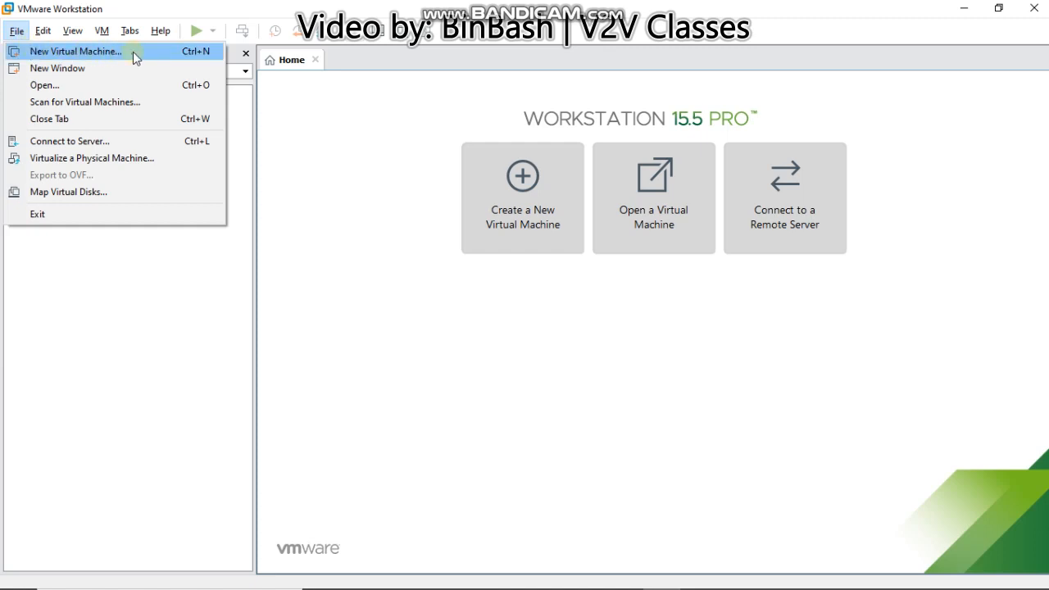
pyautogui.moveTo(532, 299)
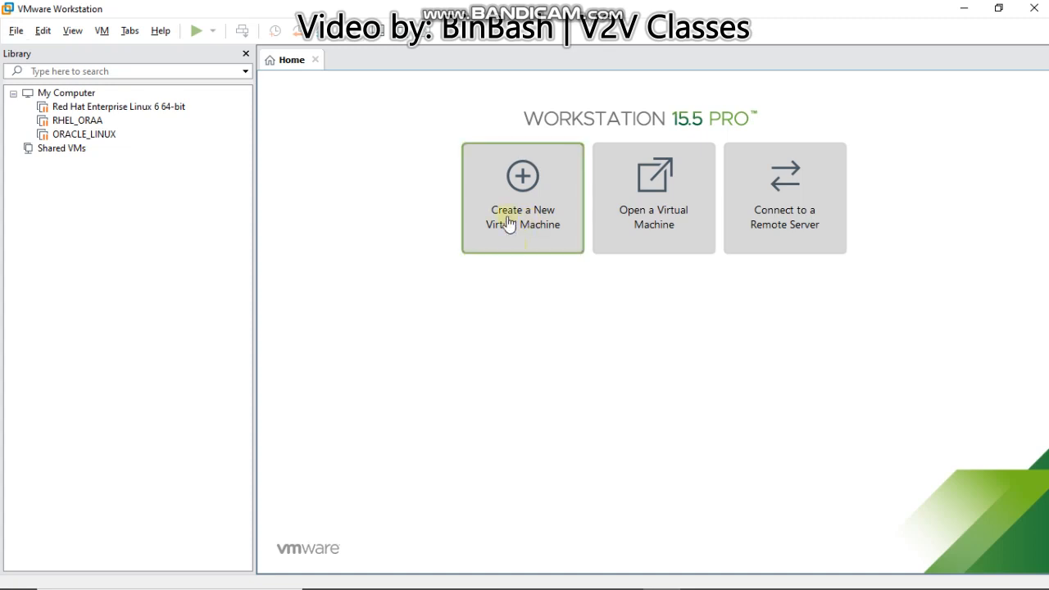
pyautogui.click(521, 196)
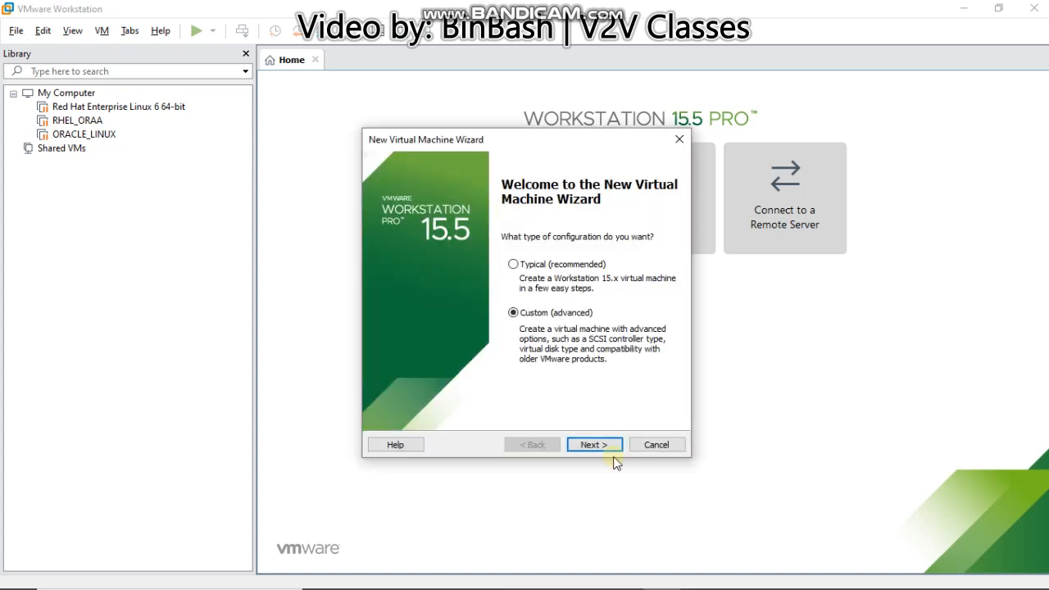
pyautogui.moveTo(515, 263)
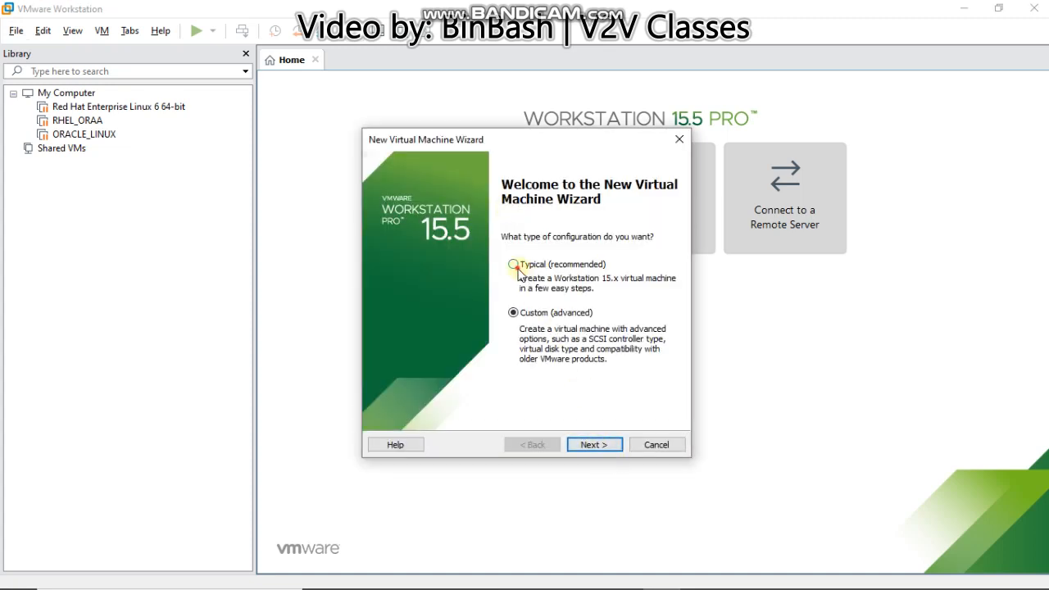
# Step: Choose a Typical configuration installing from the RHEL 6 installer disc image (iso)
pyautogui.click(512, 264)
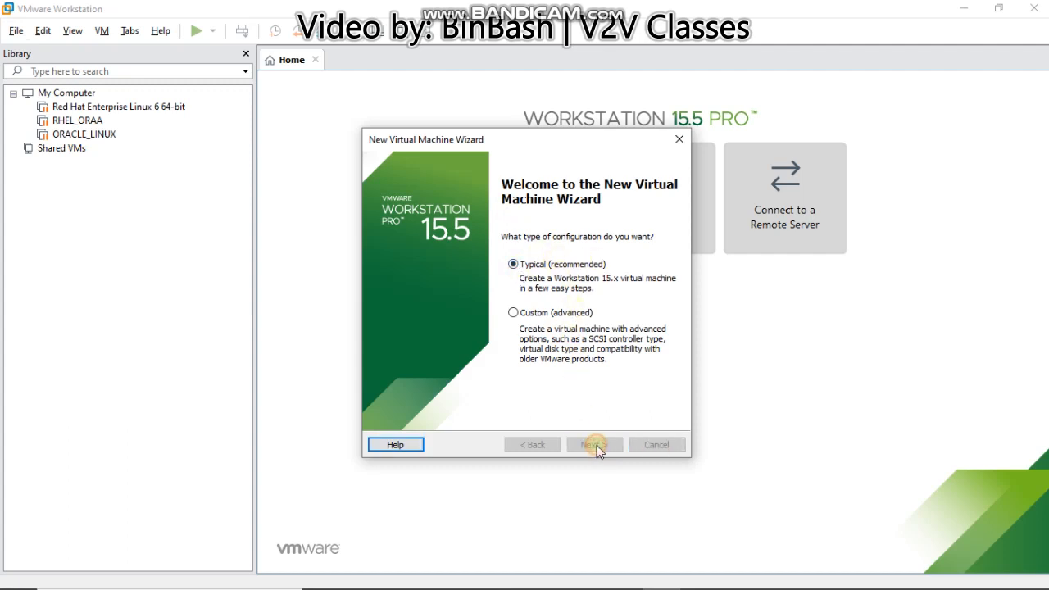
pyautogui.click(593, 444)
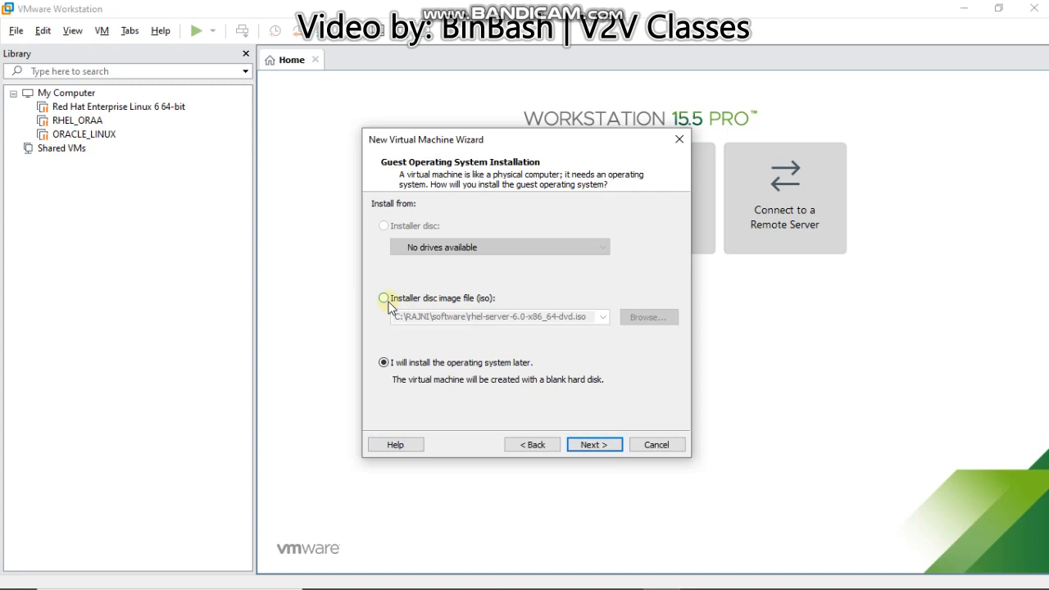
pyautogui.click(384, 298)
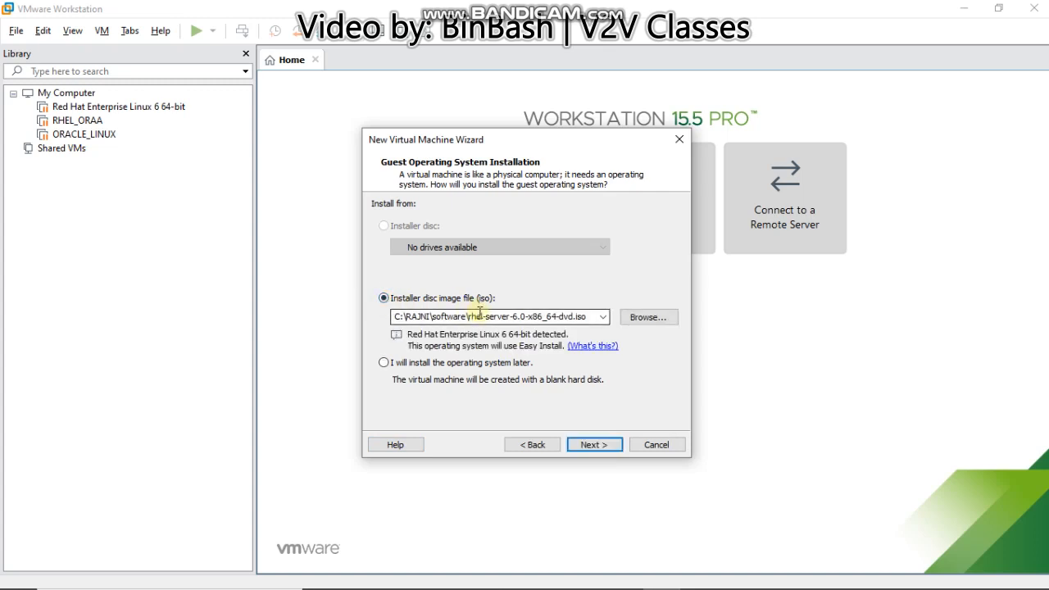
pyautogui.moveTo(593, 444)
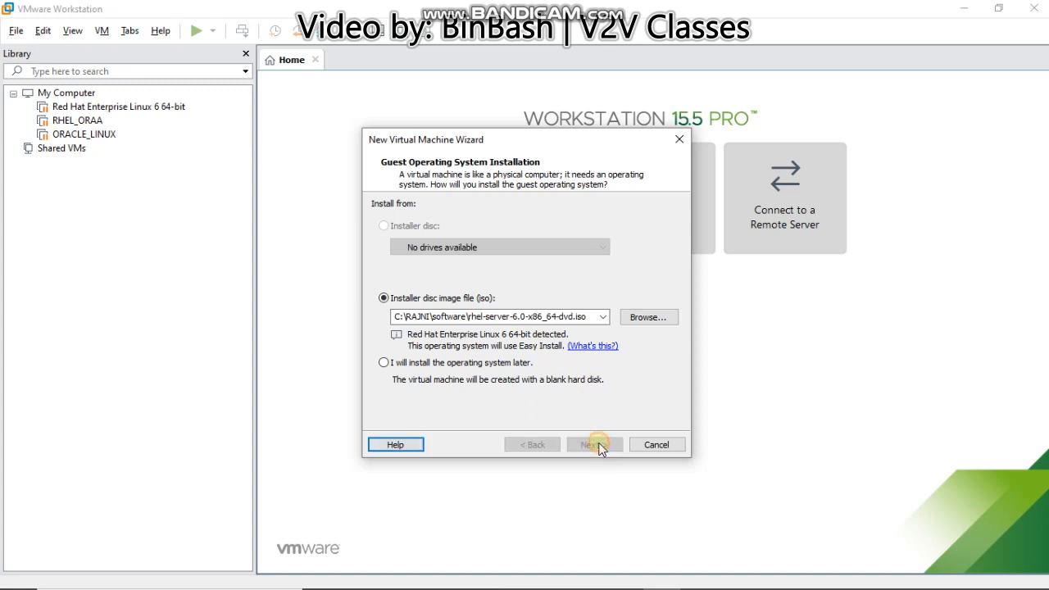
pyautogui.click(593, 444)
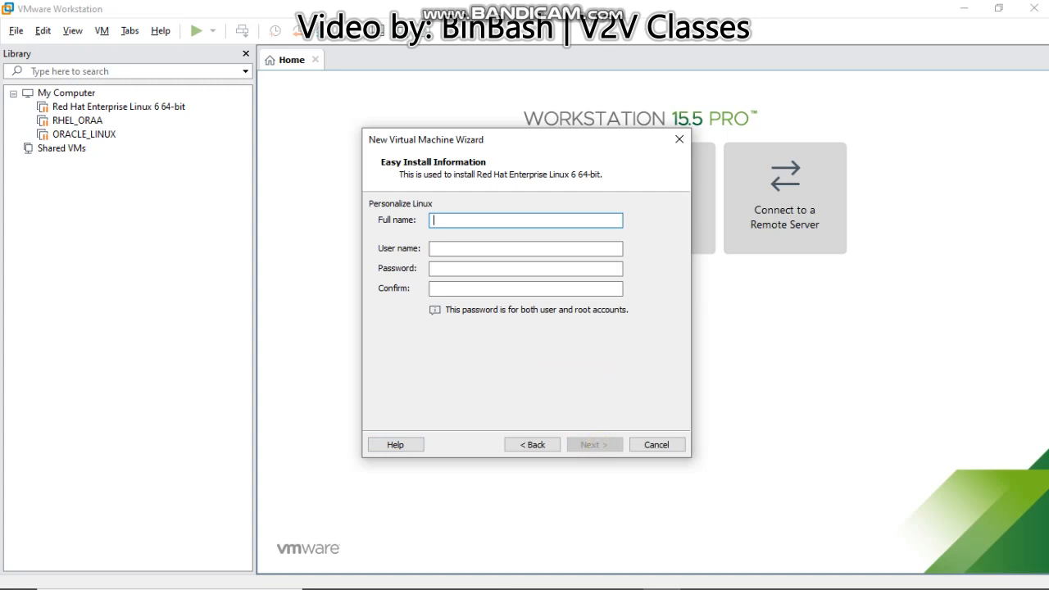
# Step: Enter binbash as full name and user name with a password, and continue to naming the VM
pyautogui.write('binbas')
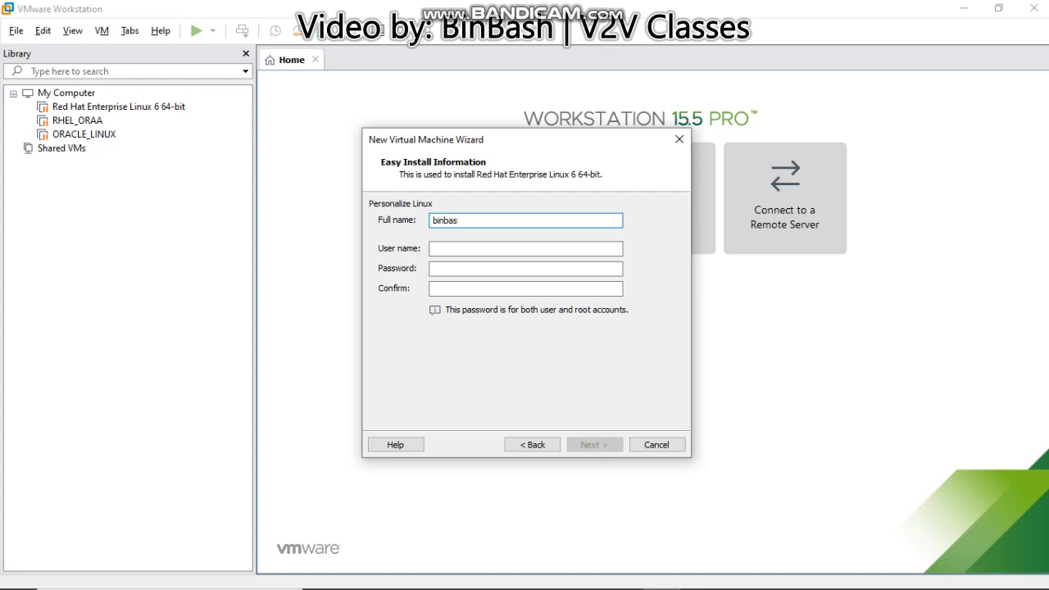
pyautogui.click(525, 249)
pyautogui.write('binbash')
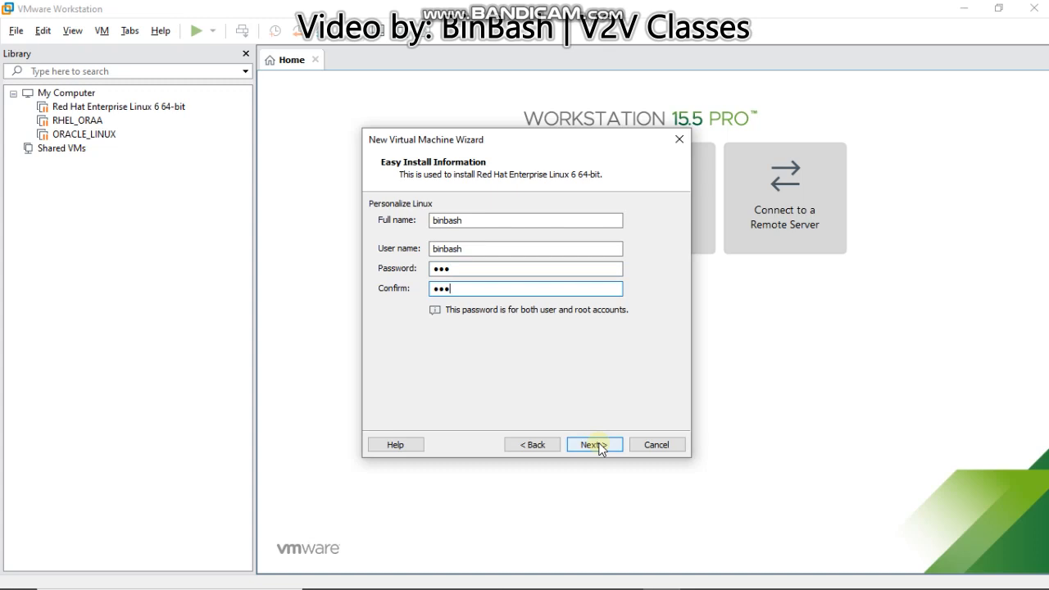
pyautogui.moveTo(588, 420)
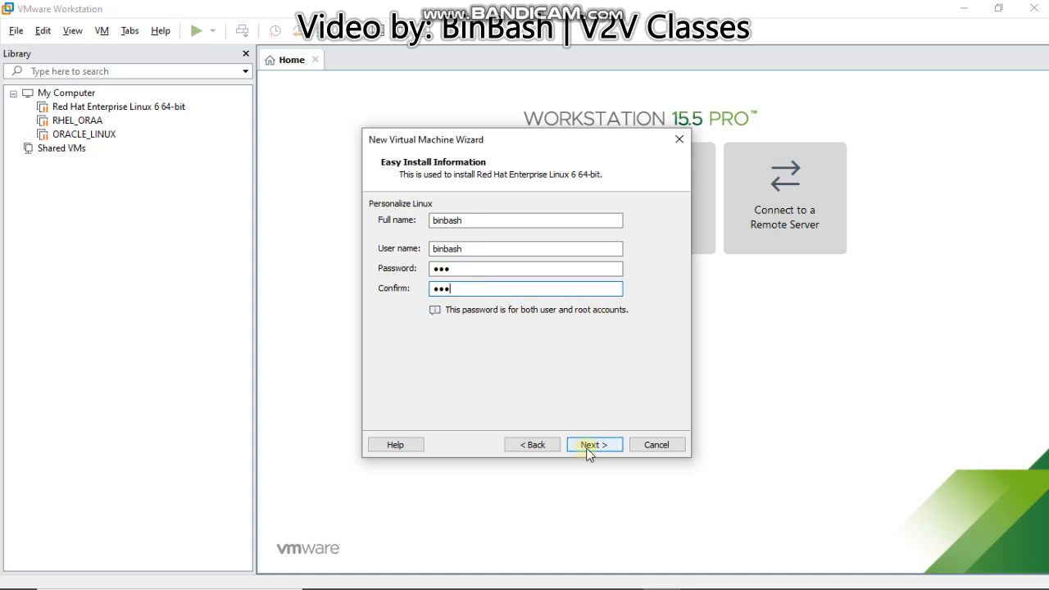
pyautogui.click(591, 444)
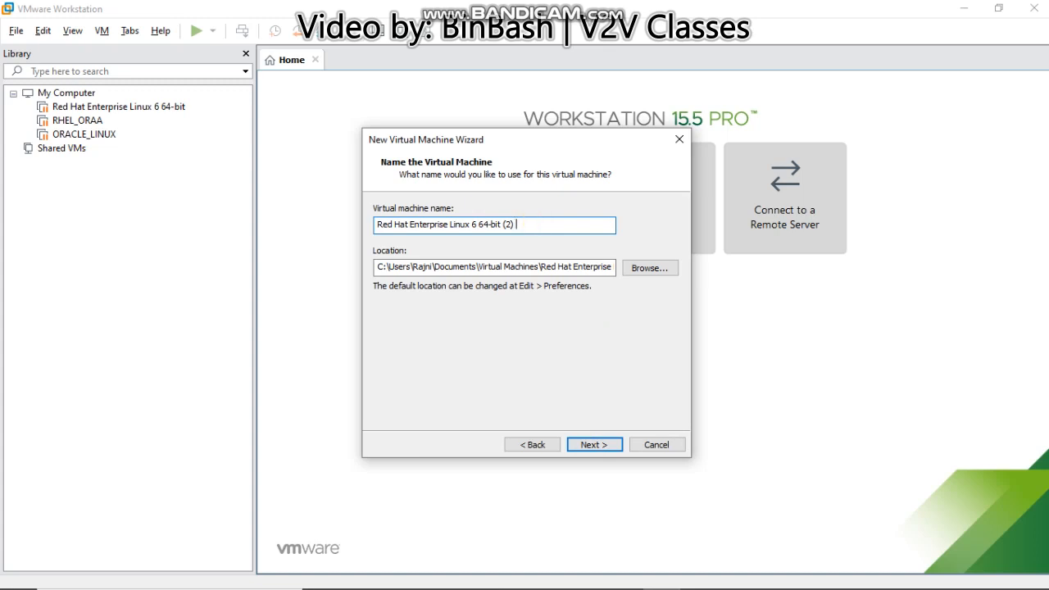
# Step: Append TESTING to the VM name and keep the 20 GB virtual disk as a single file
pyautogui.write('TESTING')
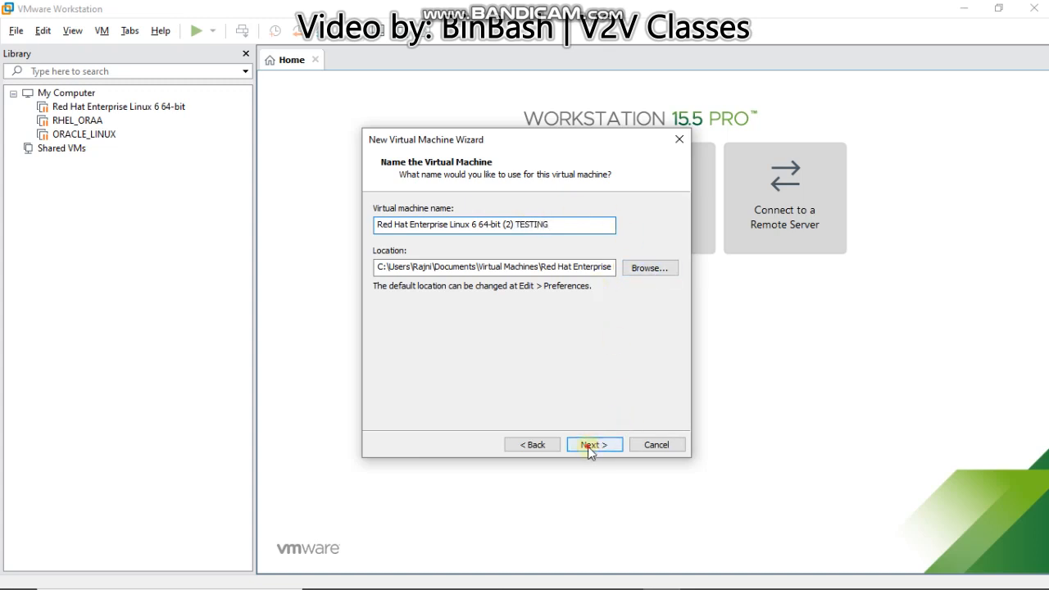
pyautogui.click(593, 444)
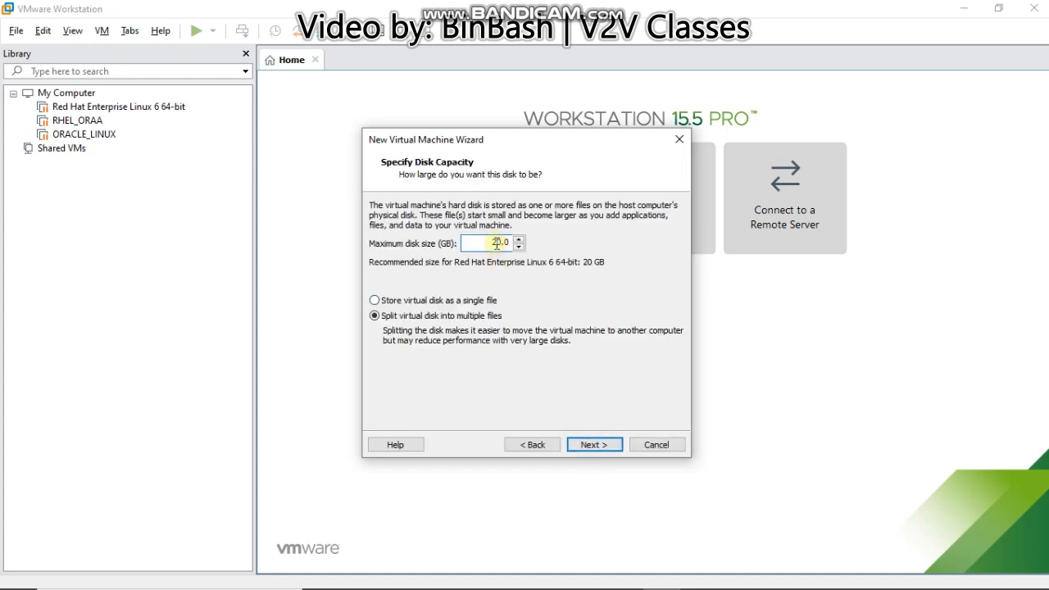
pyautogui.click(373, 300)
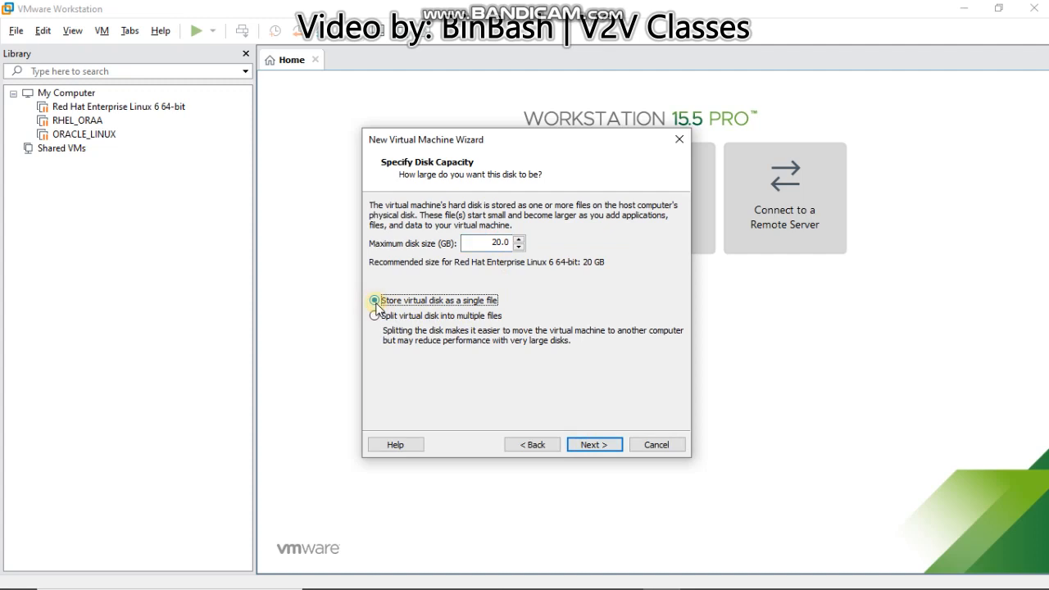
pyautogui.click(373, 299)
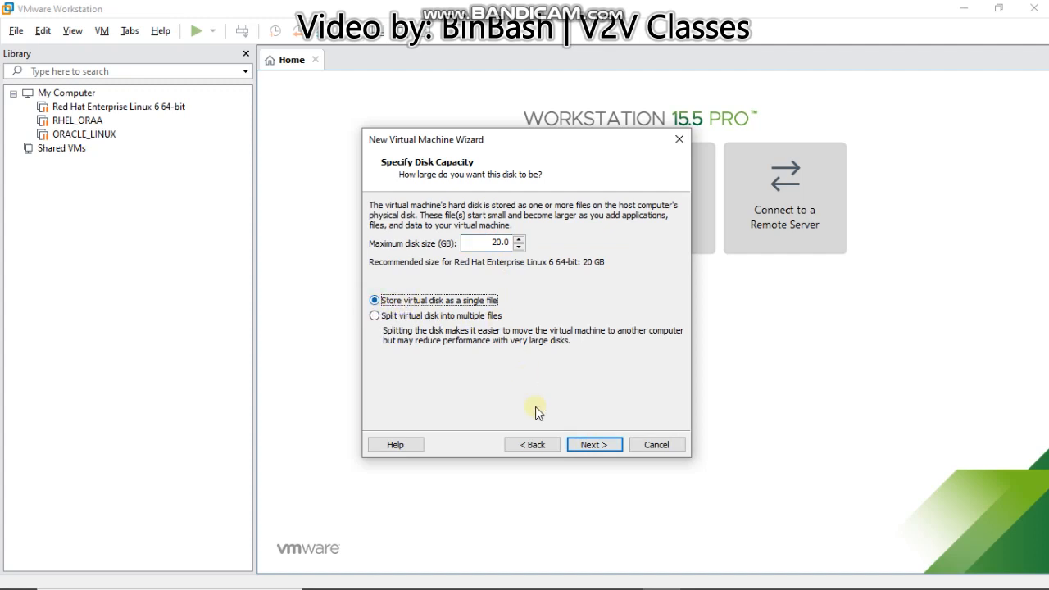
pyautogui.click(593, 444)
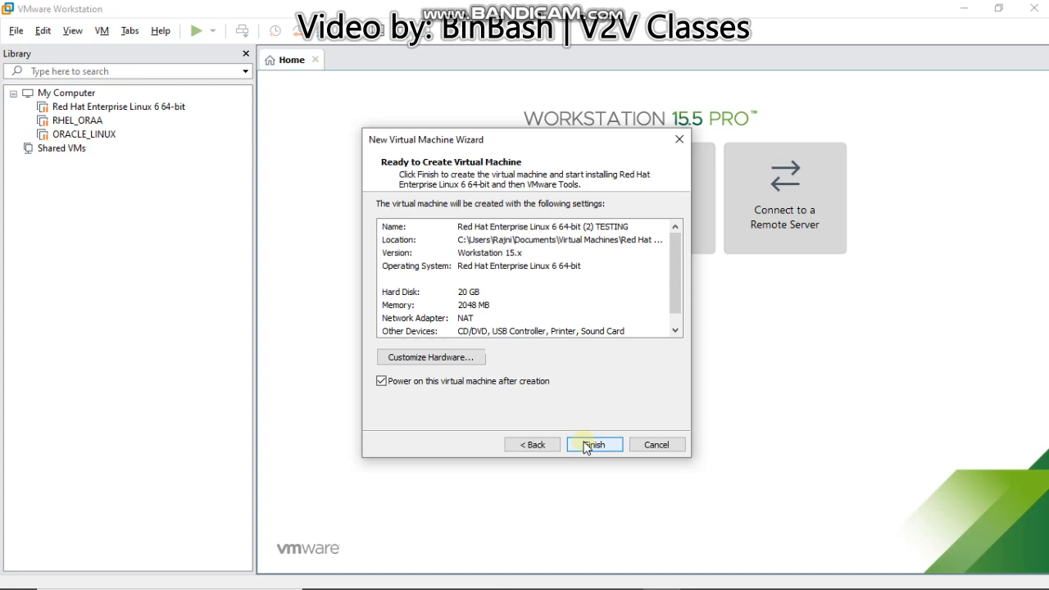
pyautogui.moveTo(430, 357)
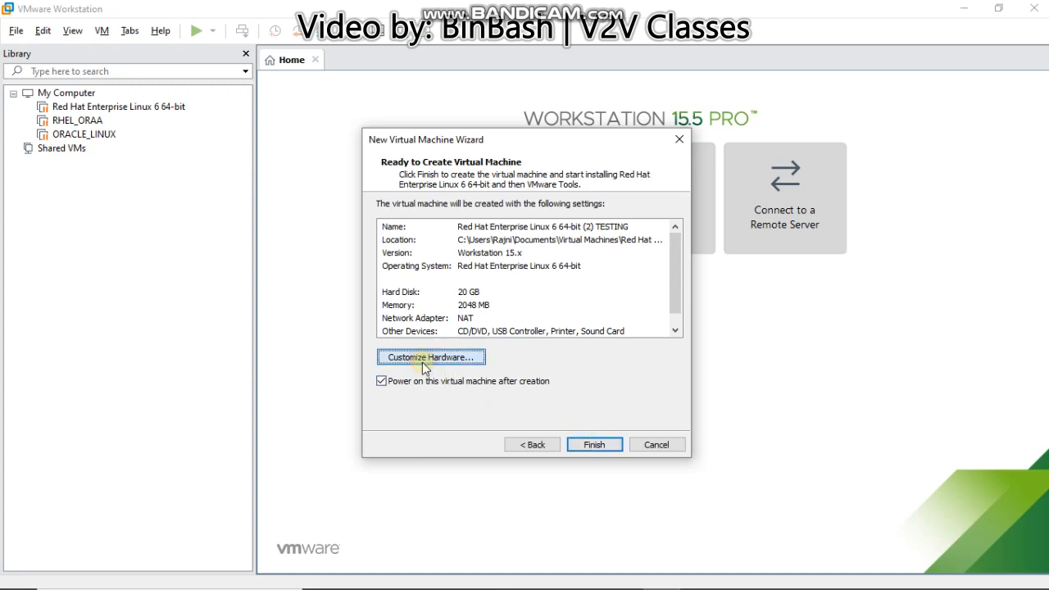
# Step: Review the hardware settings, keep power-on-after-creation checked and finish creating the VM
pyautogui.click(430, 358)
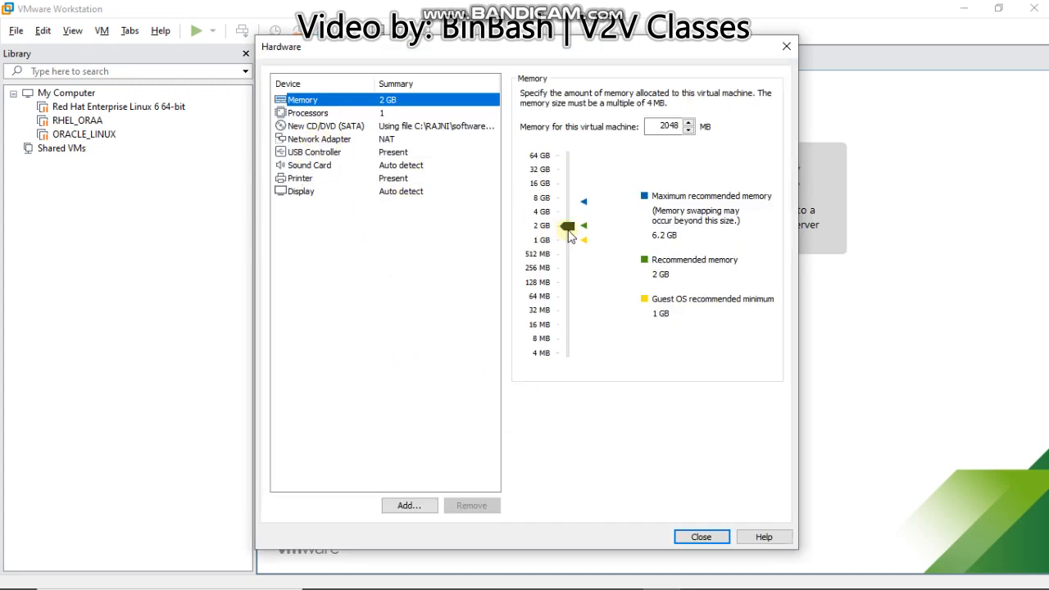
pyautogui.moveTo(639, 462)
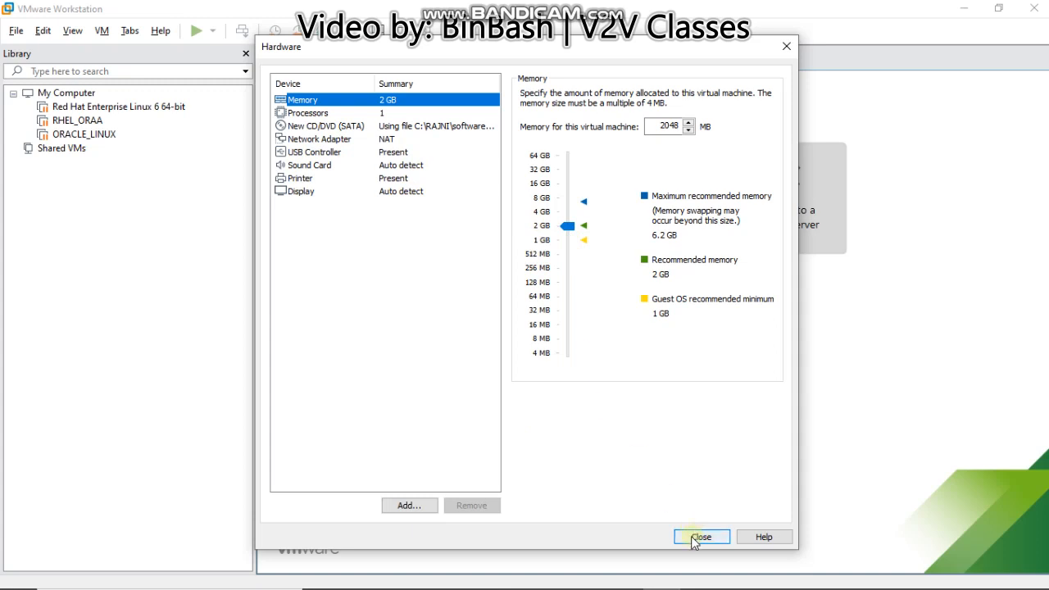
pyautogui.click(701, 538)
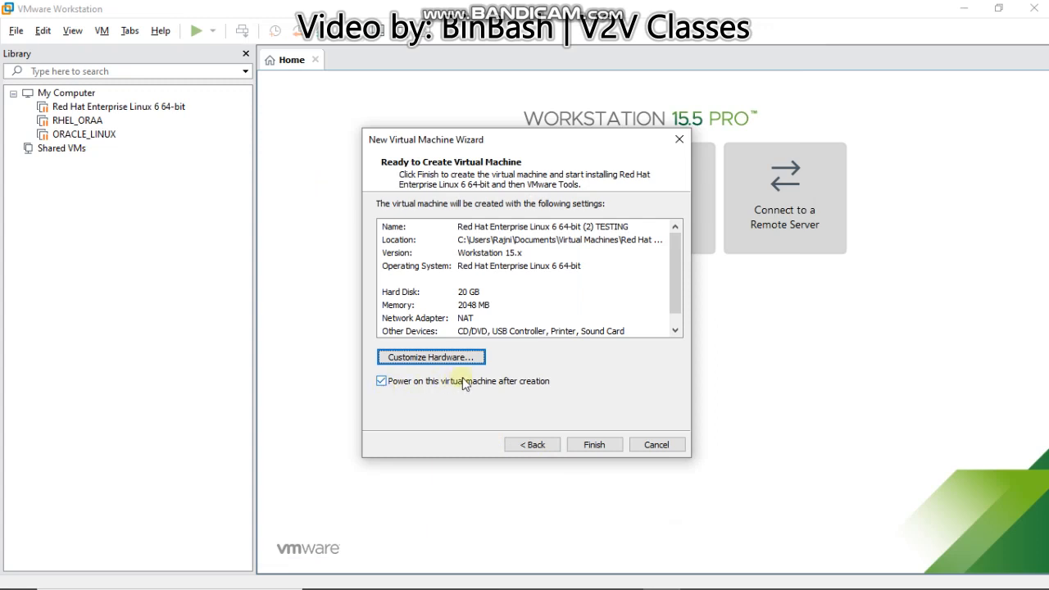
pyautogui.click(380, 380)
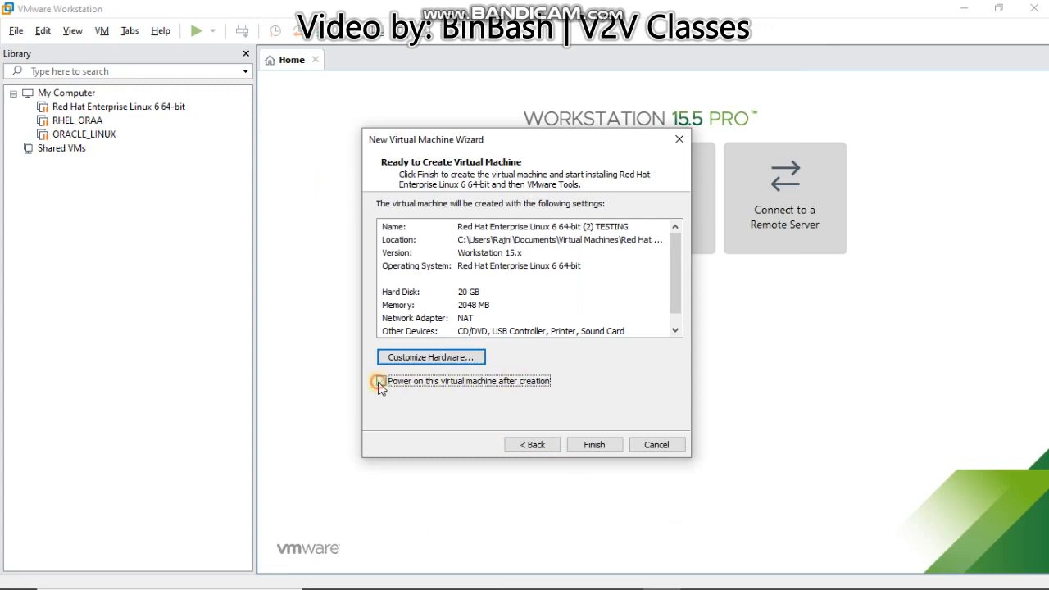
pyautogui.click(380, 380)
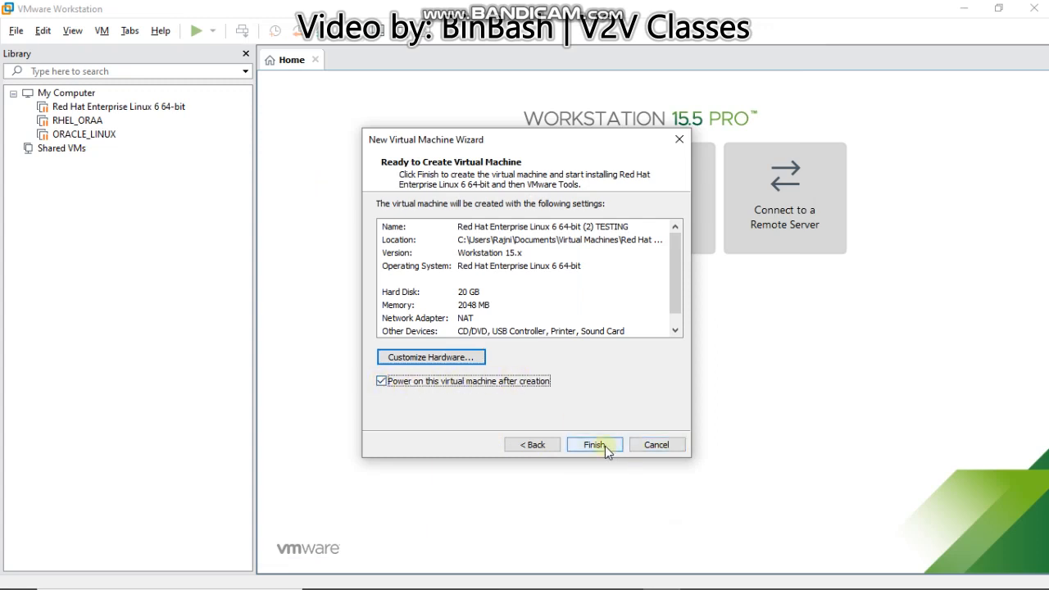
pyautogui.click(593, 444)
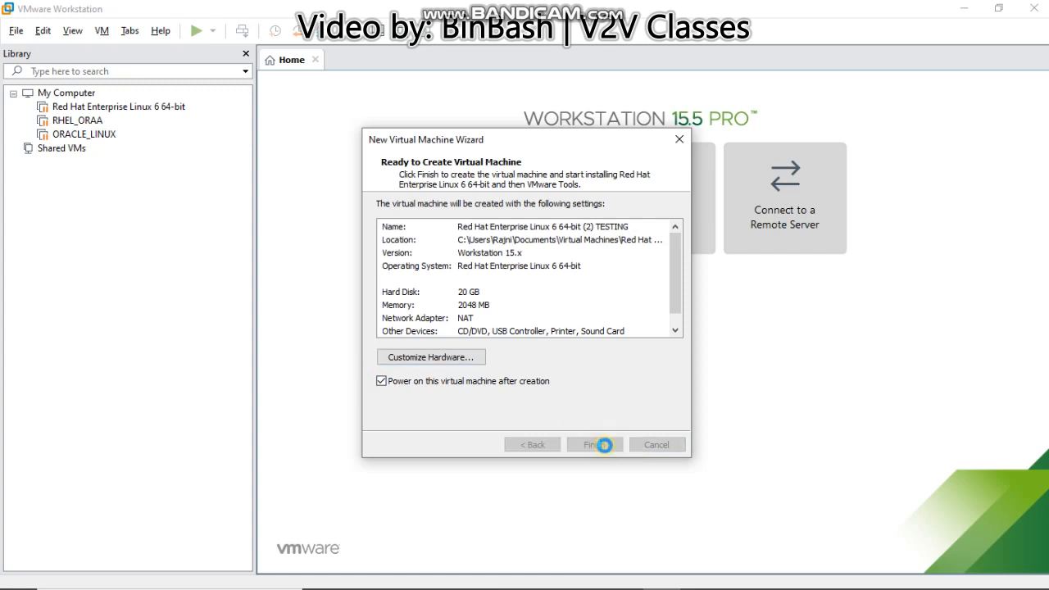
pyautogui.click(593, 444)
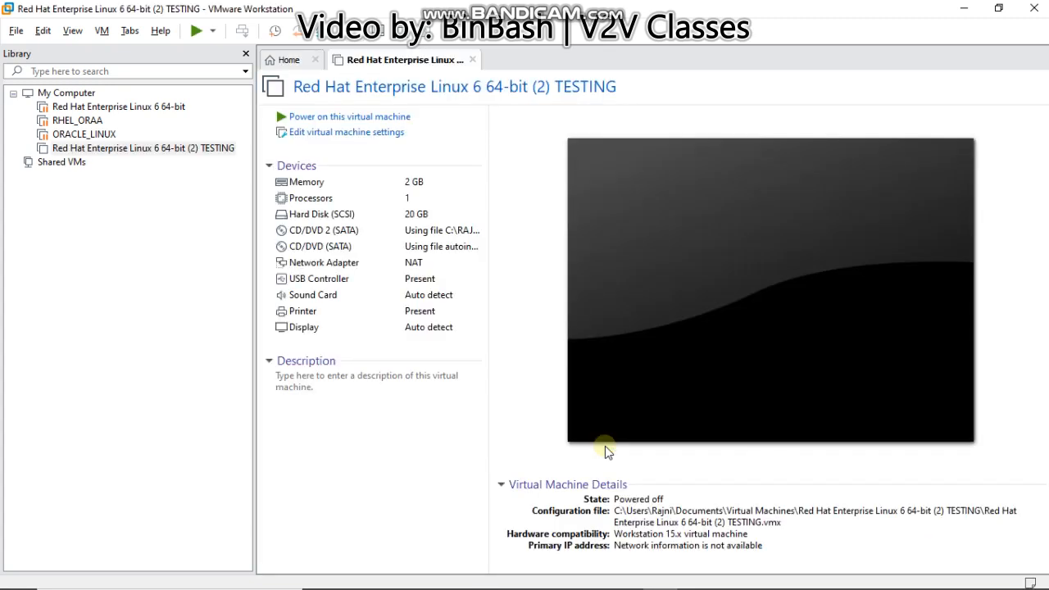
# Step: Power on the new TESTING virtual machine and let Easy Install run
pyautogui.click(349, 115)
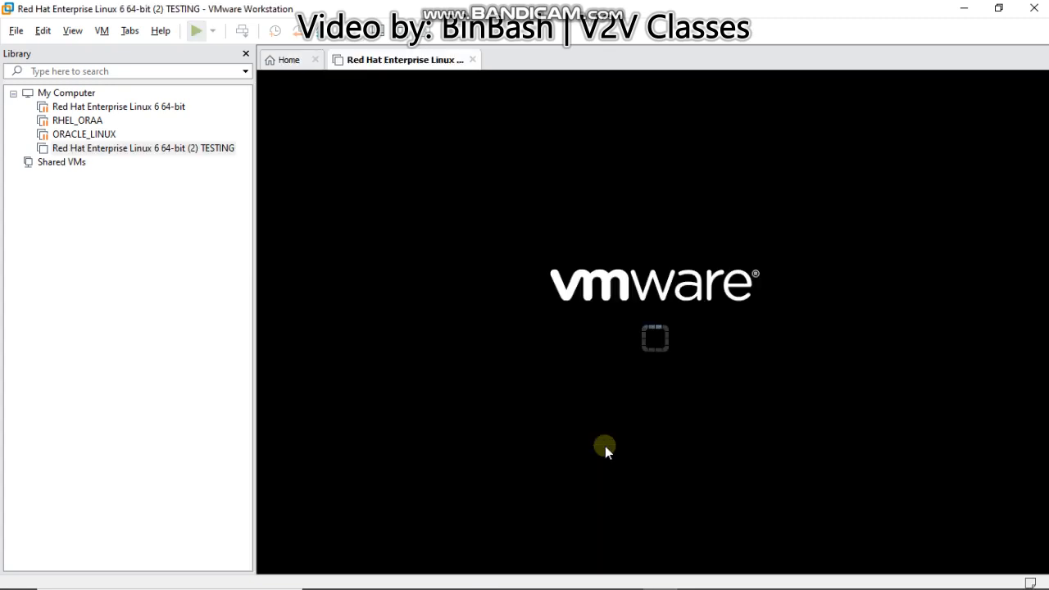
pyautogui.moveTo(548, 373)
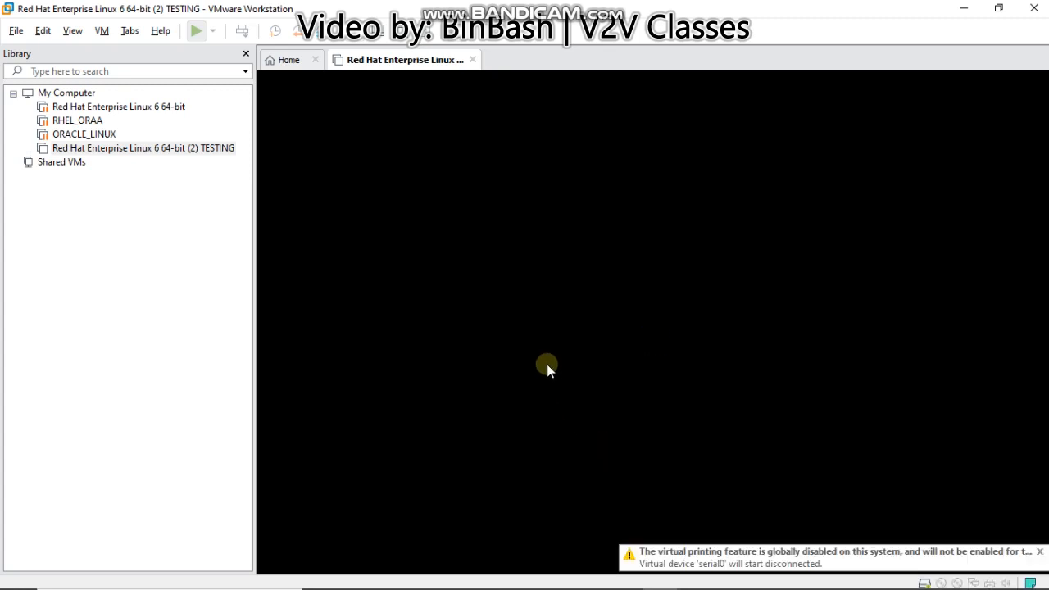
pyautogui.click(197, 29)
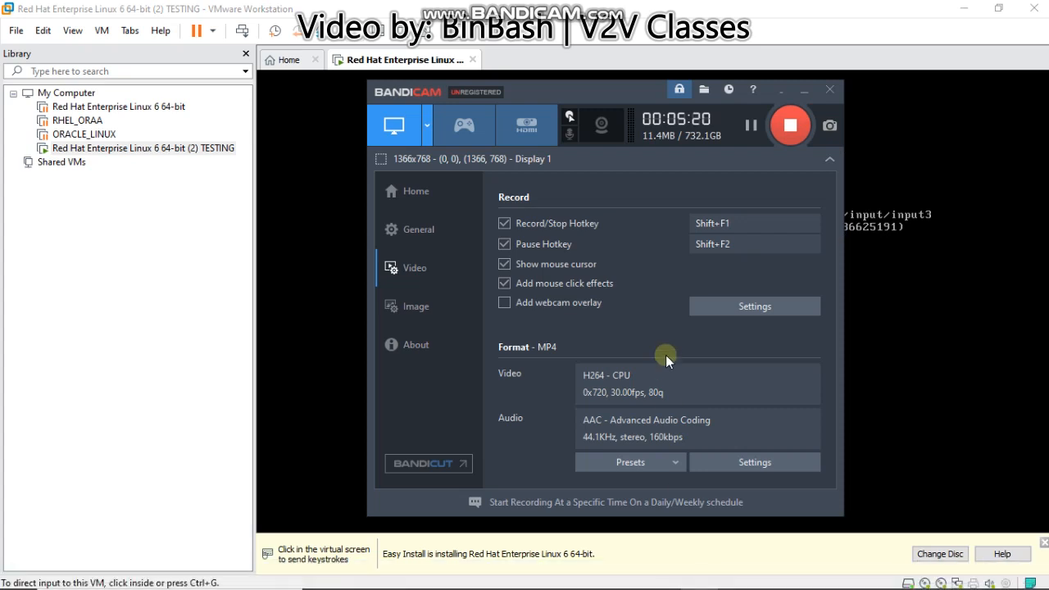
pyautogui.moveTo(696, 174)
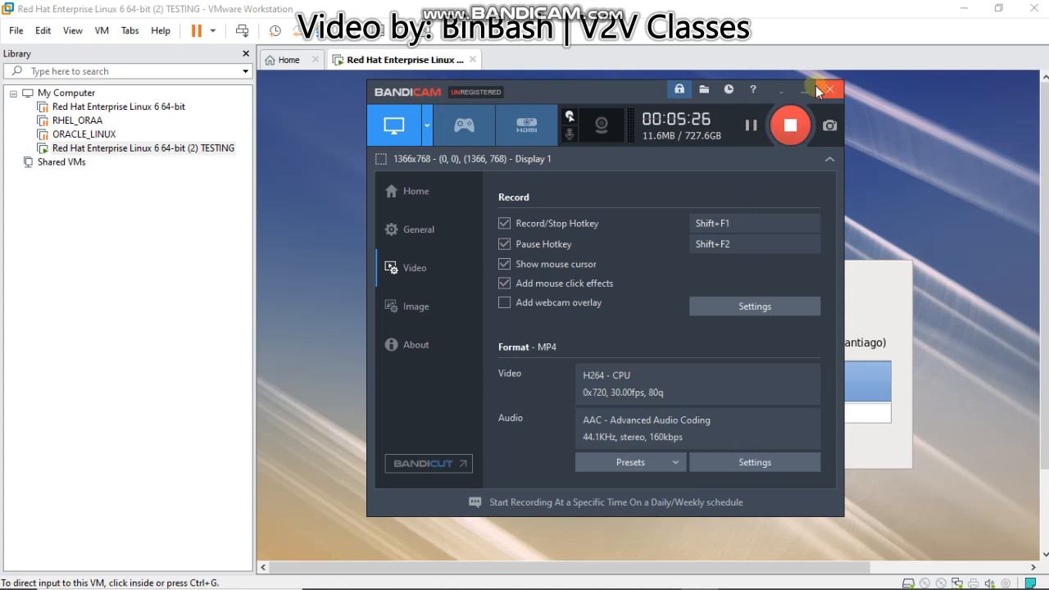
# Step: Select the binbash user, enter the password and log in to the Red Hat desktop
pyautogui.click(825, 88)
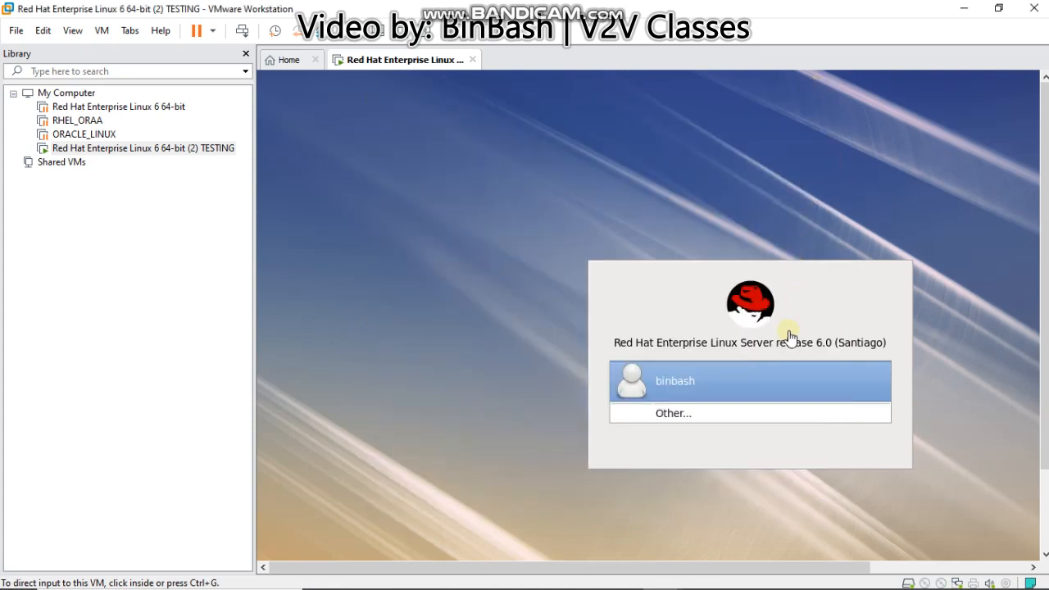
pyautogui.moveTo(397, 183)
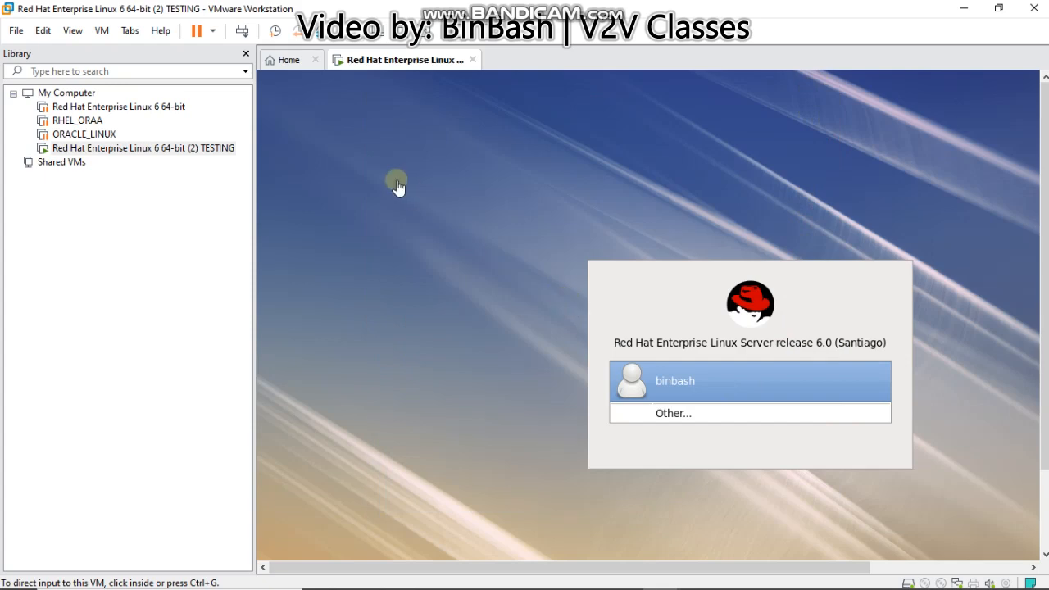
pyautogui.moveTo(416, 98)
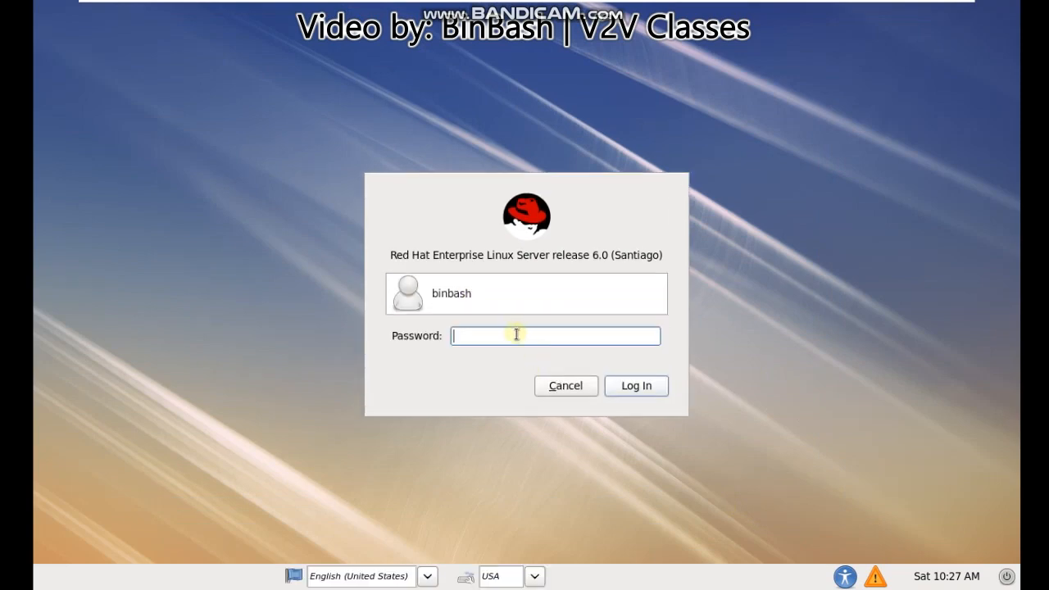
pyautogui.click(635, 385)
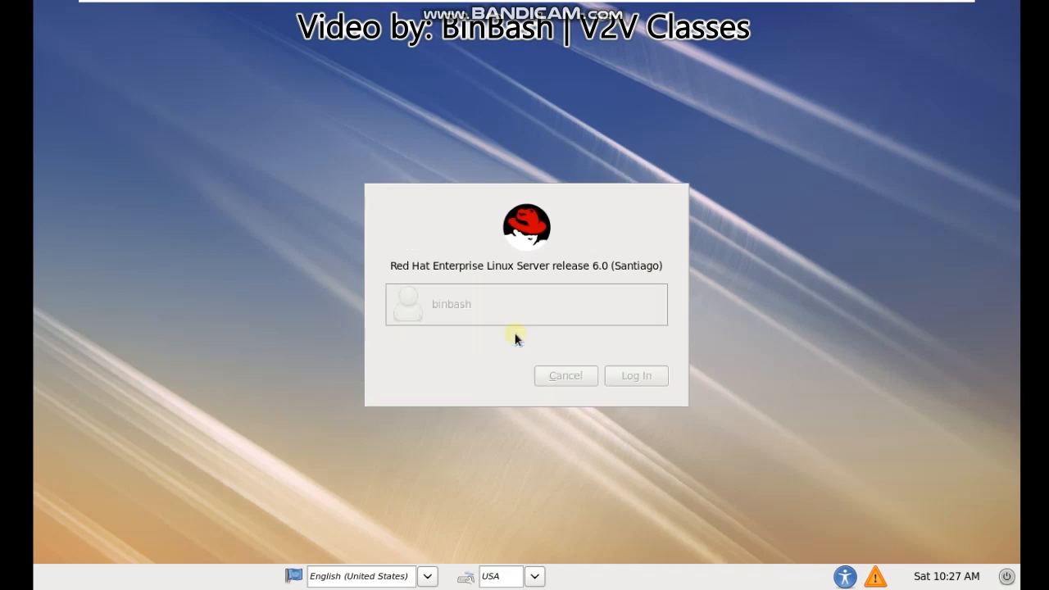
pyautogui.click(636, 375)
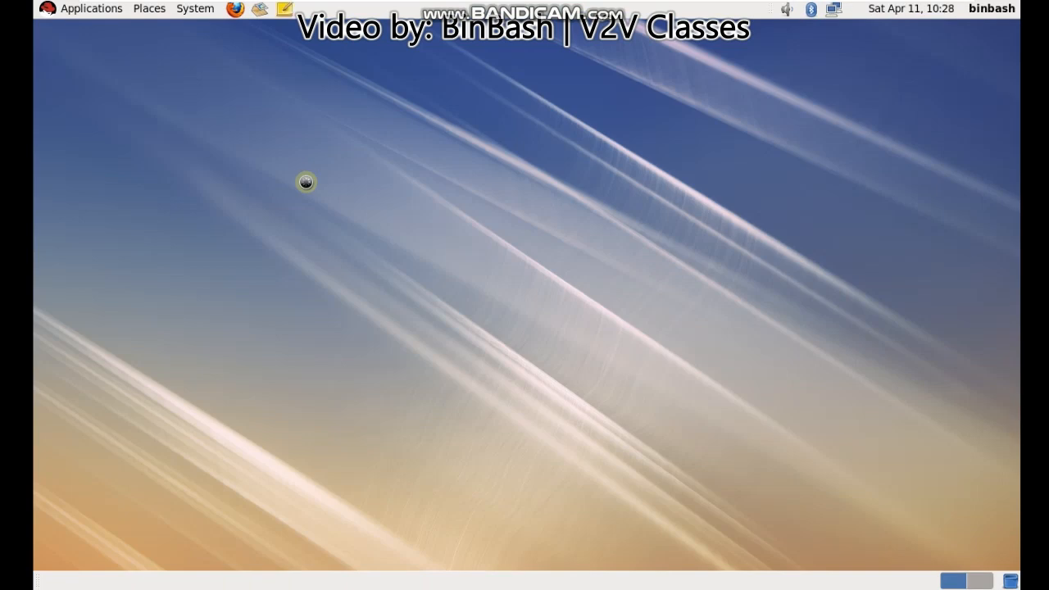
pyautogui.moveTo(965, 23)
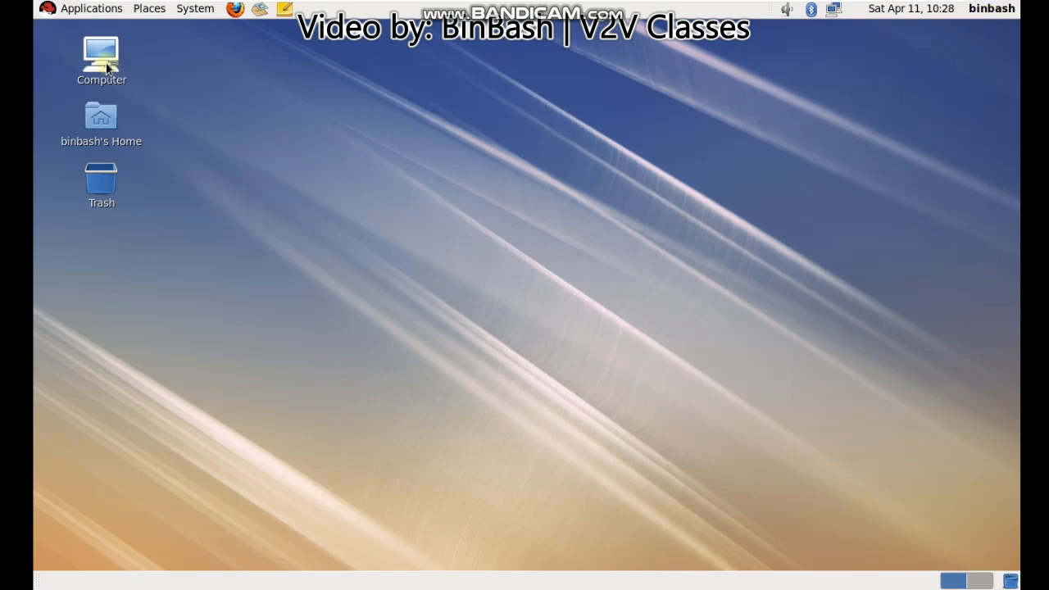
# Step: Browse the Computer window briefly, then open a terminal from the desktop's right-click menu
pyautogui.doubleClick(101, 53)
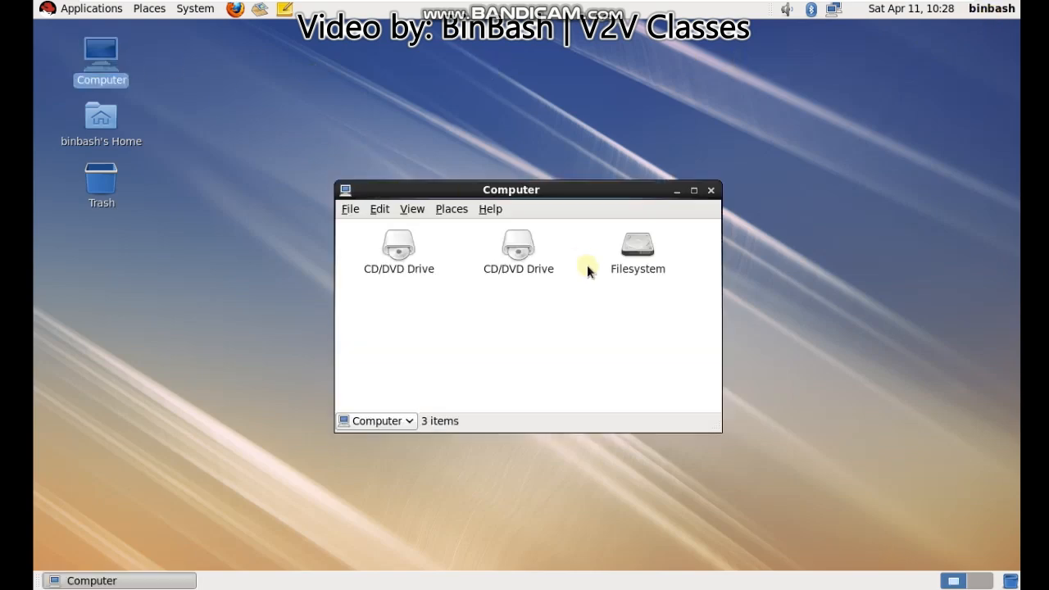
pyautogui.click(635, 246)
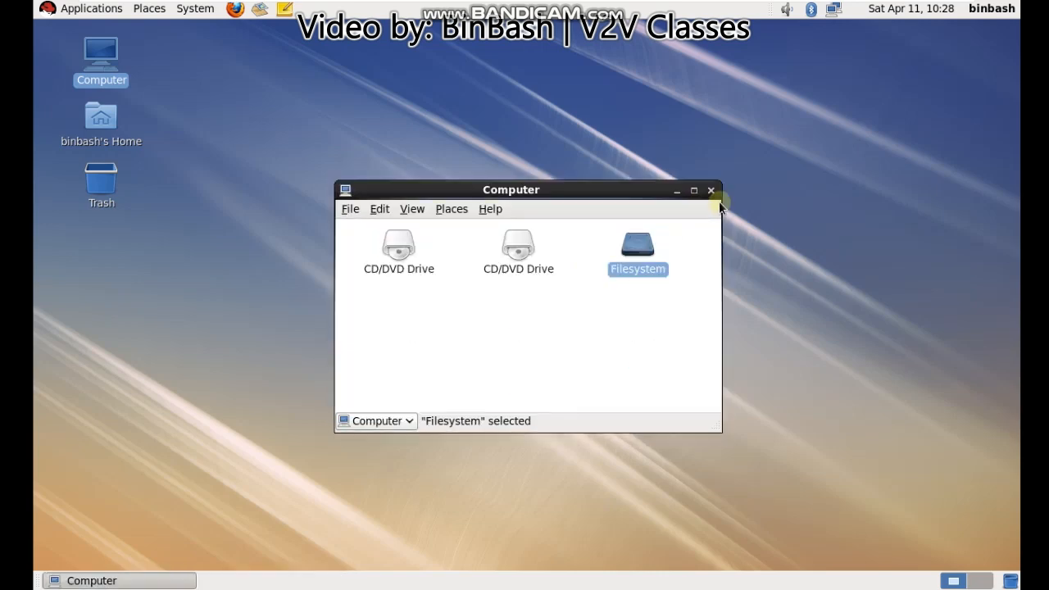
pyautogui.click(711, 190)
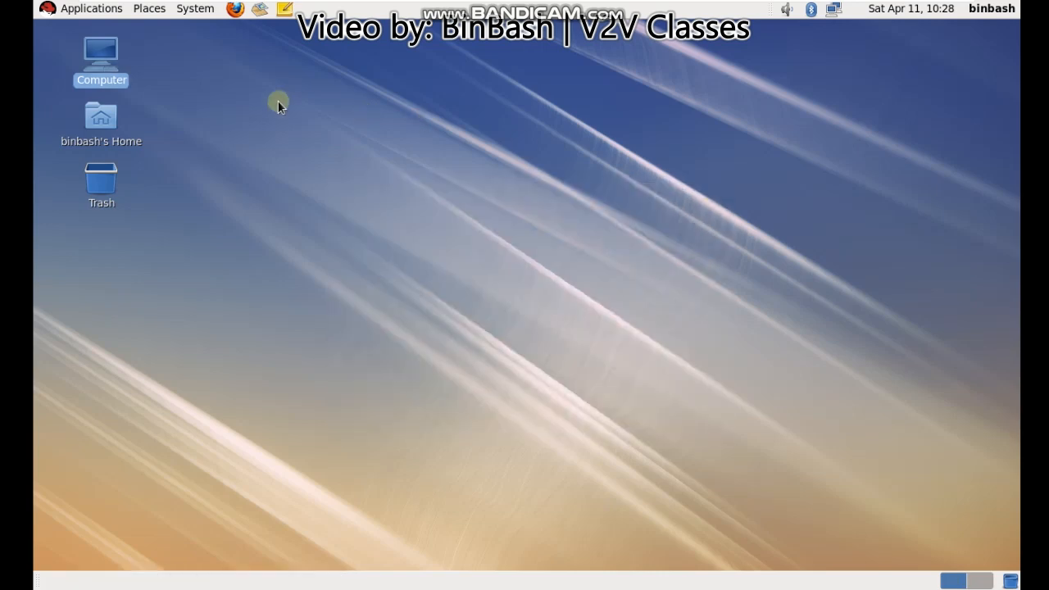
pyautogui.rightClick(279, 105)
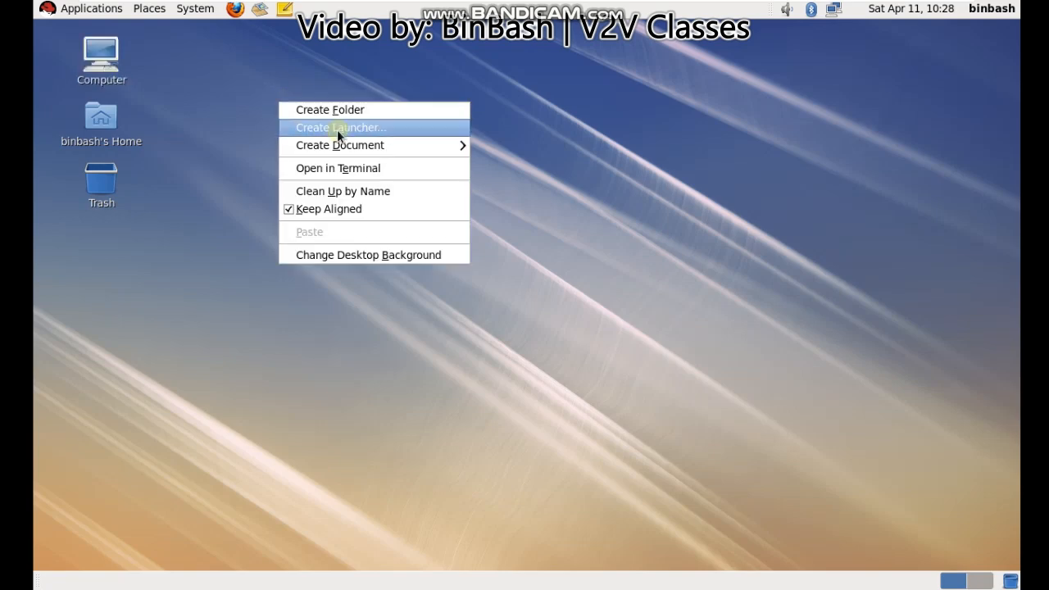
pyautogui.click(337, 167)
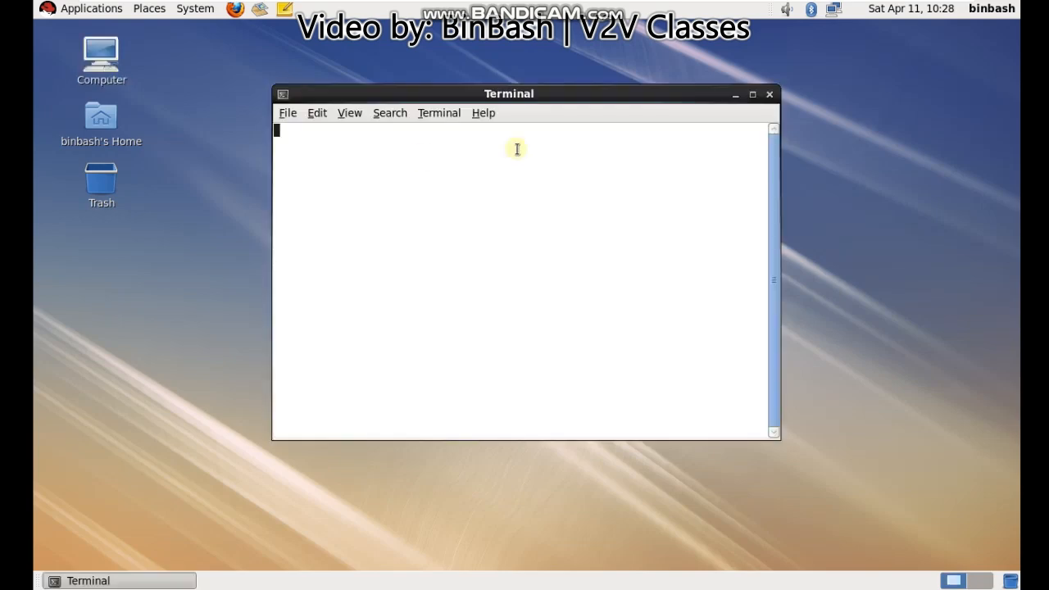
# Step: Run date, cal and hostname in the terminal, showing localhost.localdomain
pyautogui.click(752, 94)
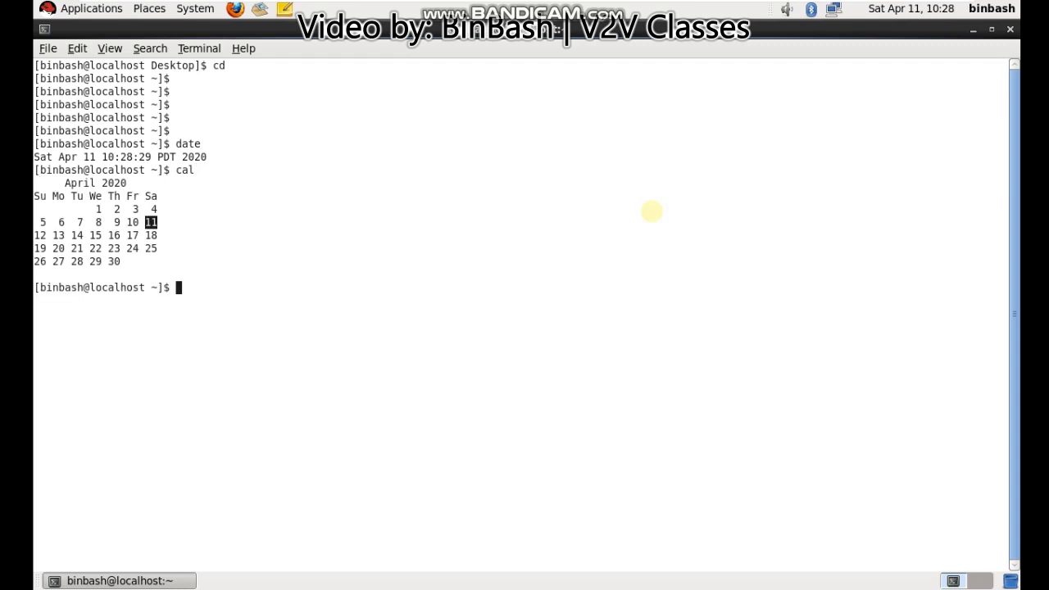
pyautogui.write('hostname')
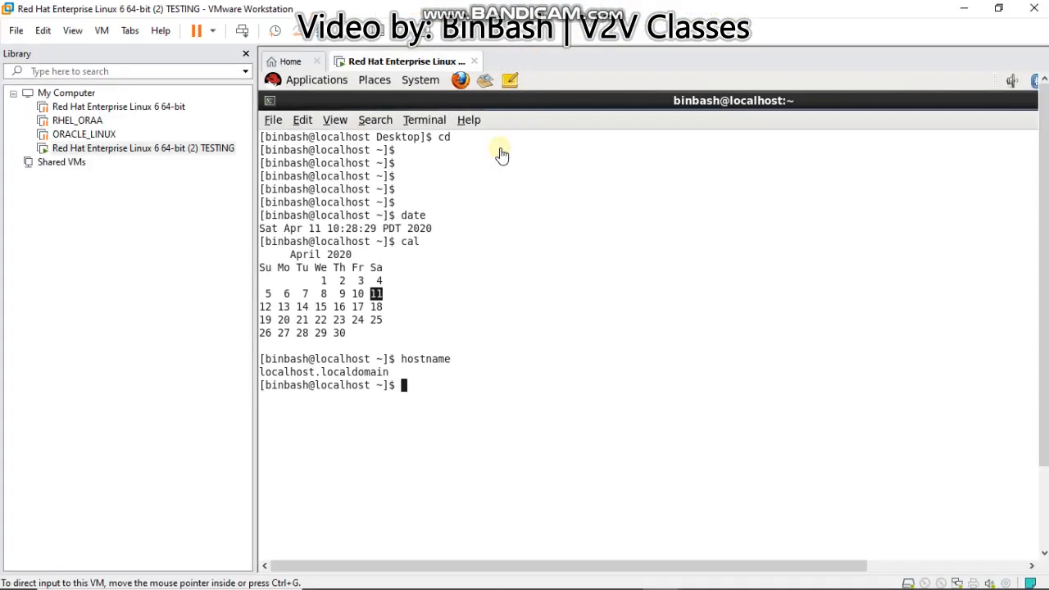
pyautogui.moveTo(240, 259)
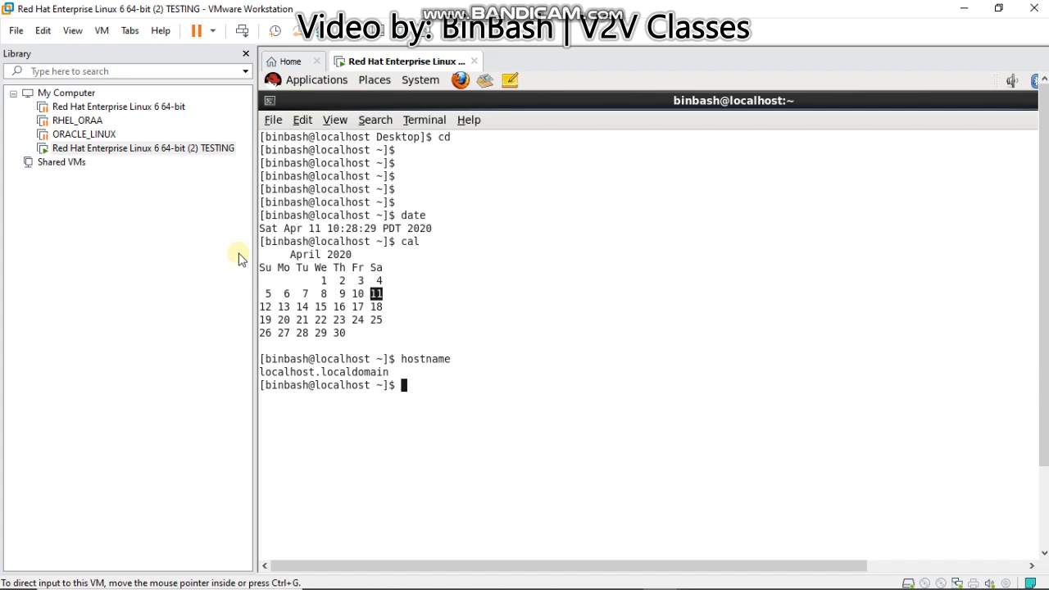
pyautogui.moveTo(244, 221)
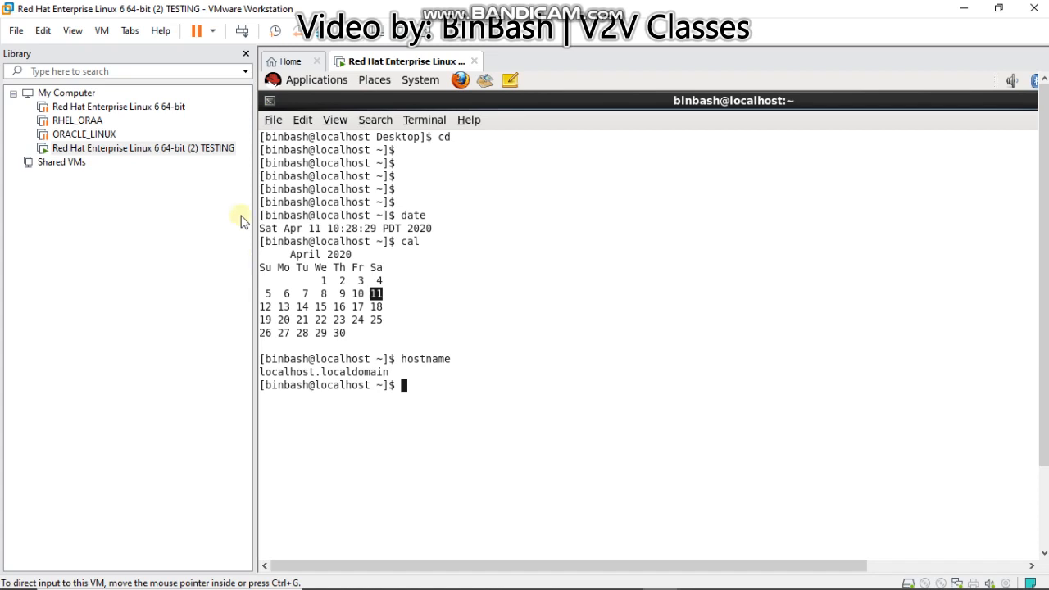